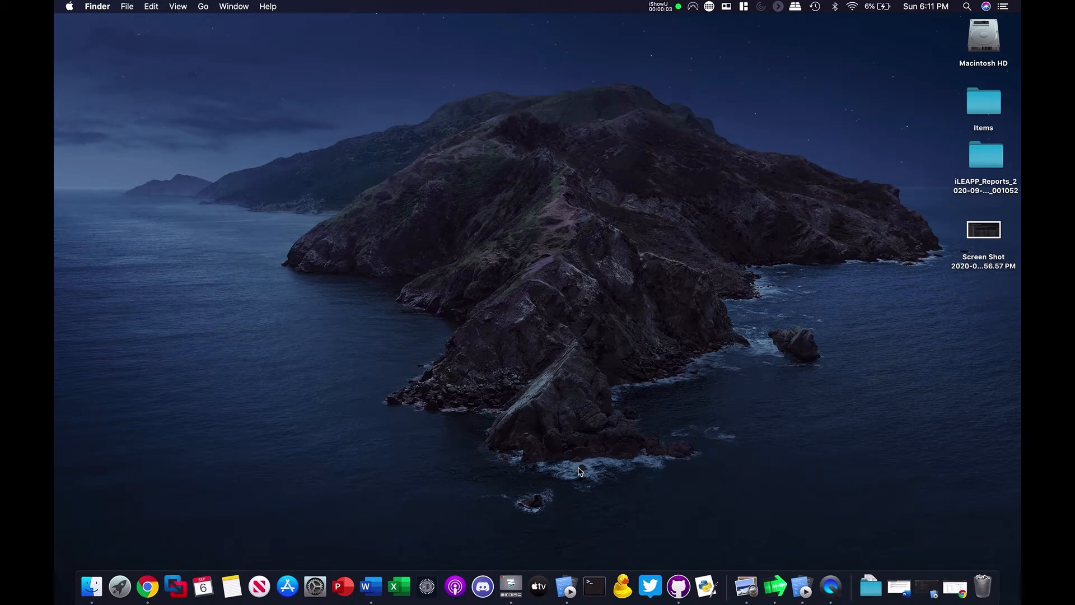
mouse_move(954, 587)
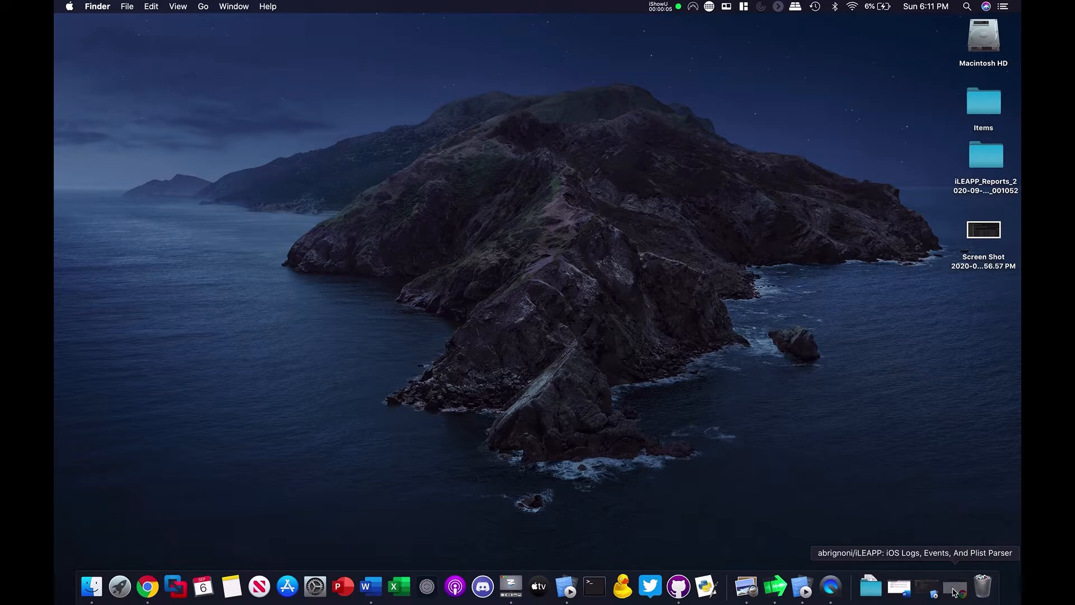
Step: Bring the Chrome window with the iLEAPP GitHub repository page to the front from the Dock
left_click(147, 586)
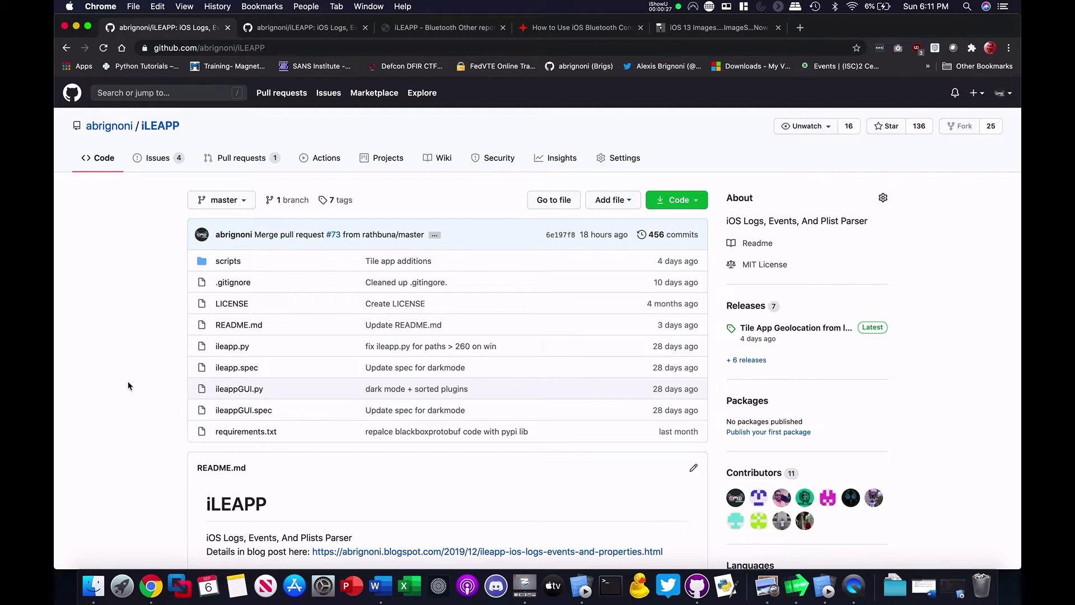
Step: Open the iLEAPP repository's Wiki to reach its Home page and artifact guide
left_click(443, 158)
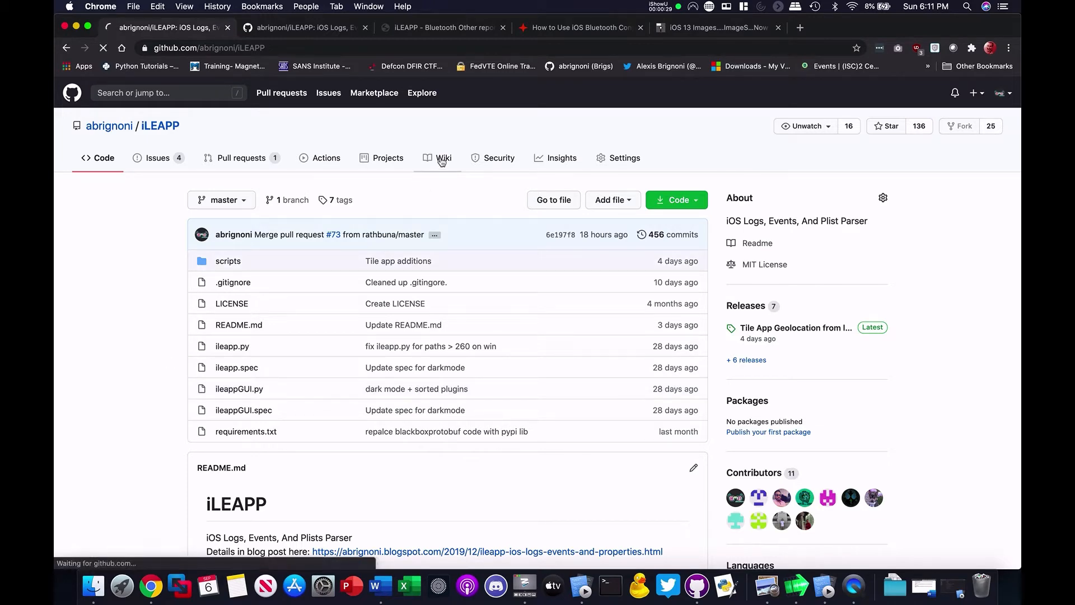
left_click(444, 158)
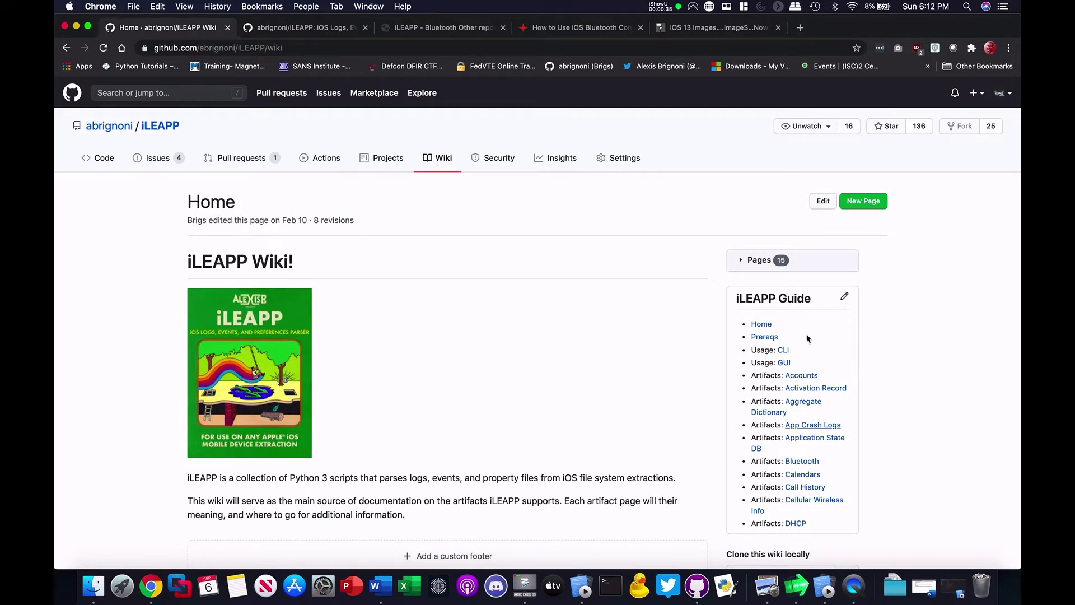
mouse_move(605, 354)
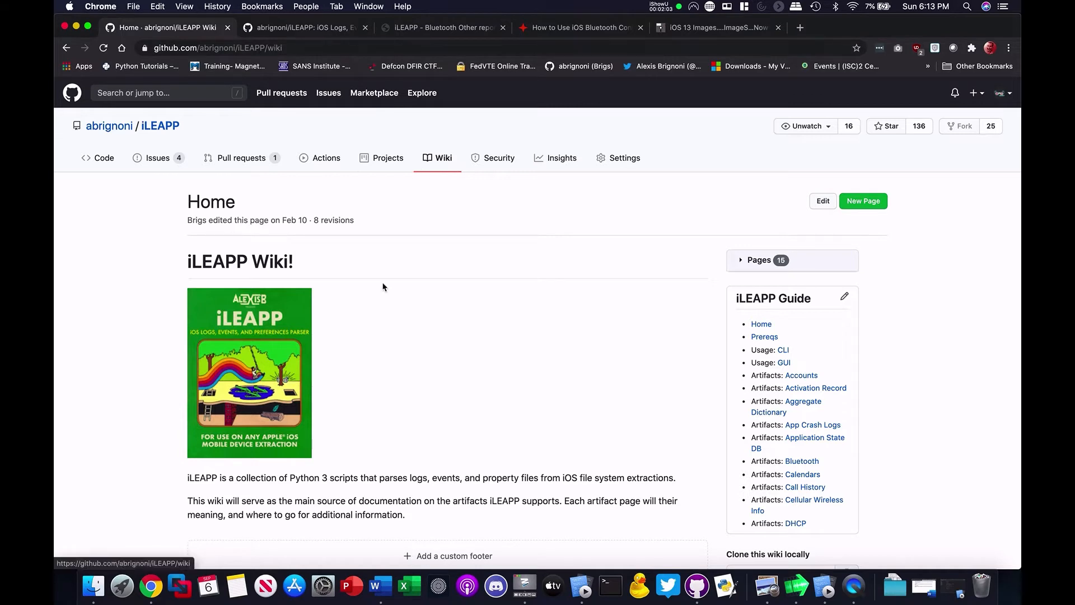
mouse_move(449, 321)
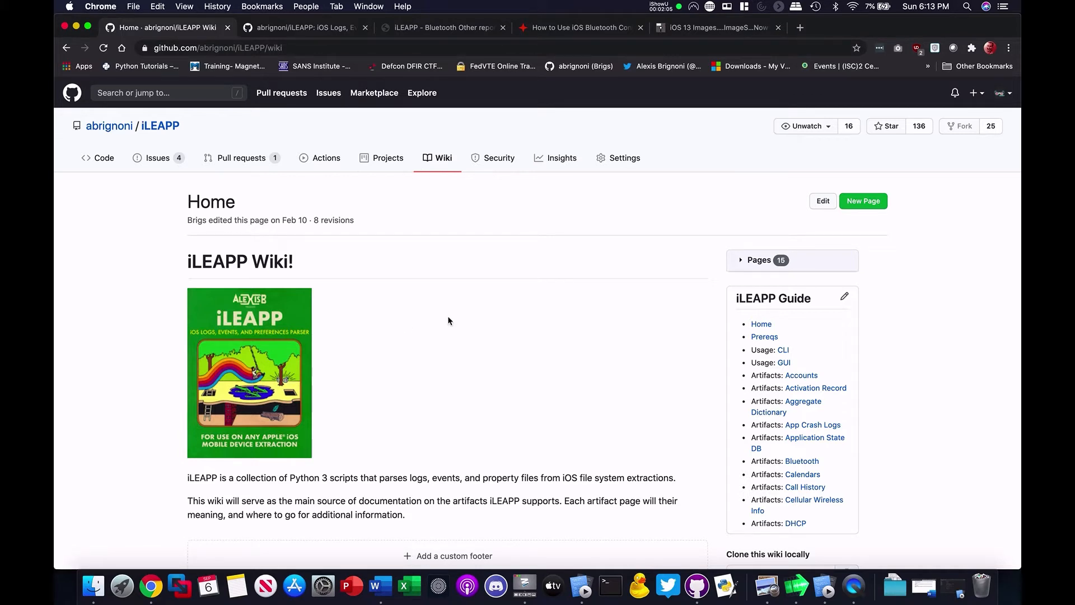
mouse_move(421, 306)
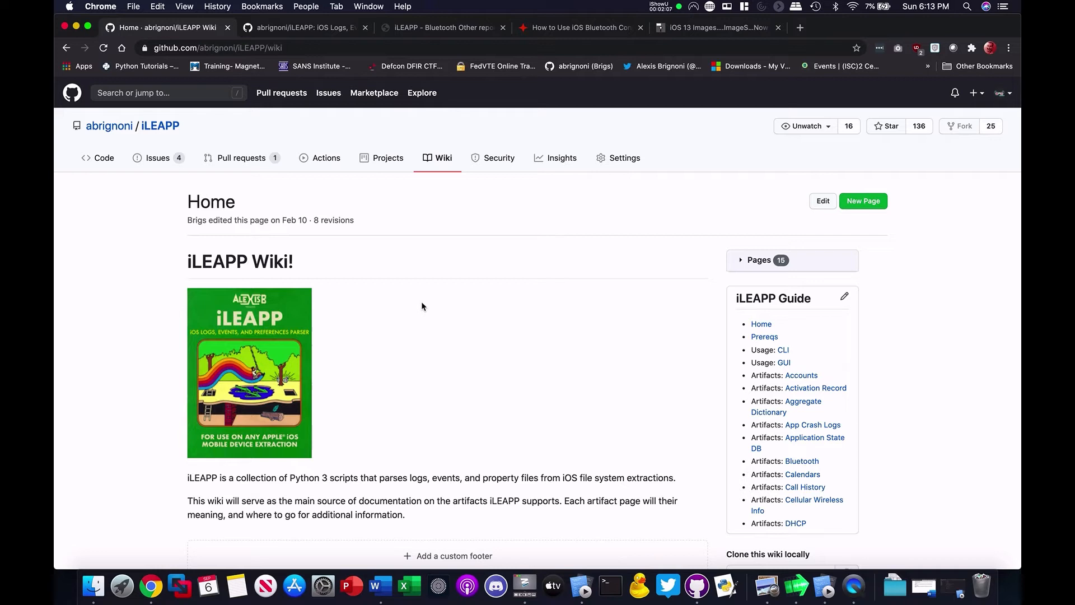
mouse_move(836, 315)
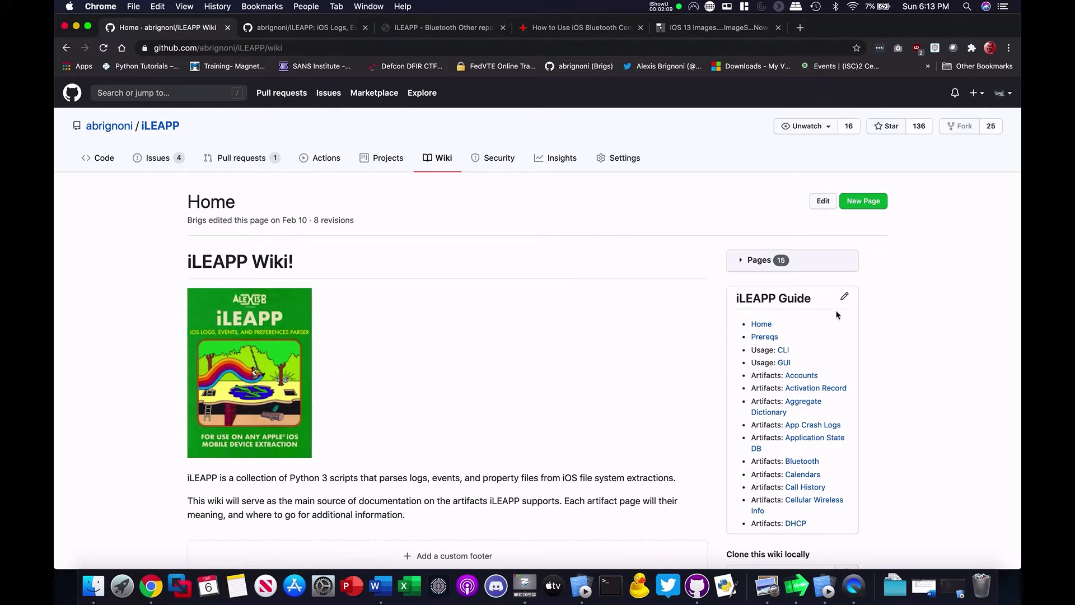
mouse_move(801, 461)
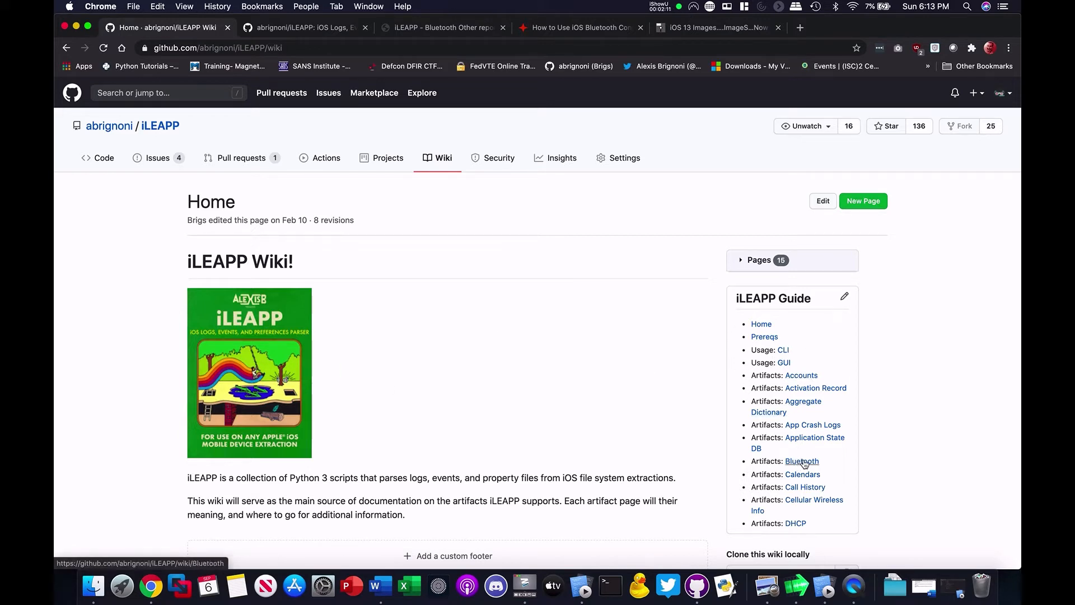
Step: Open the Bluetooth page under Artifacts in the iLEAPP Guide sidebar
left_click(800, 461)
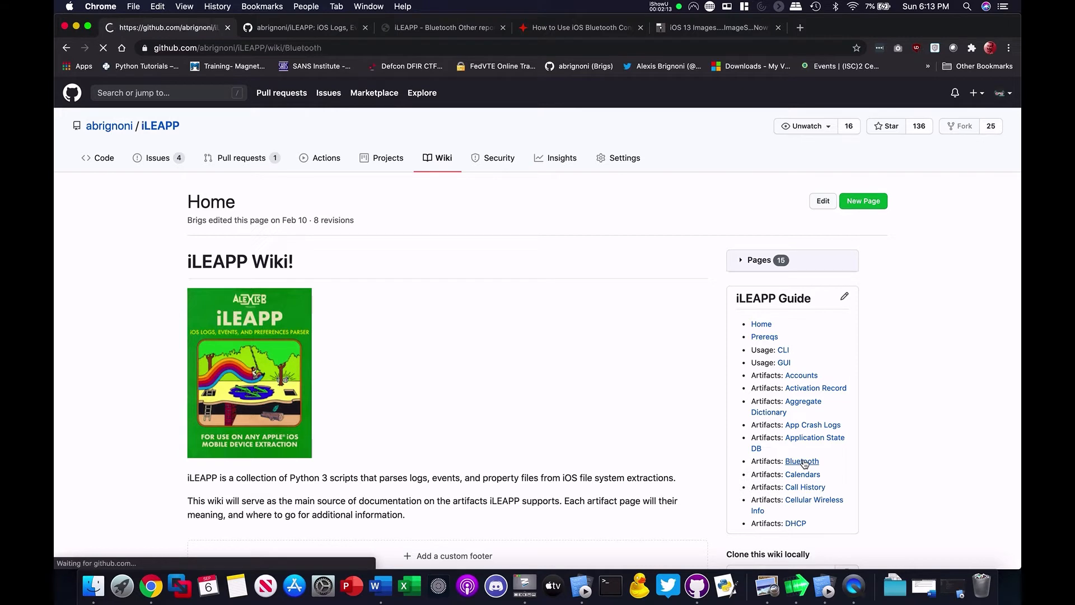
left_click(800, 461)
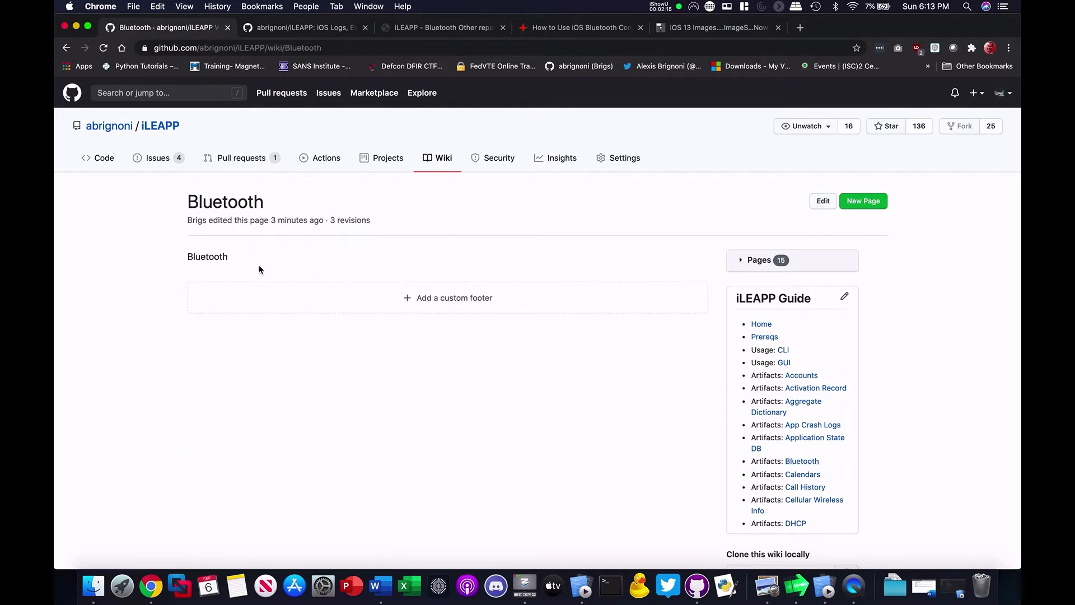
mouse_move(317, 279)
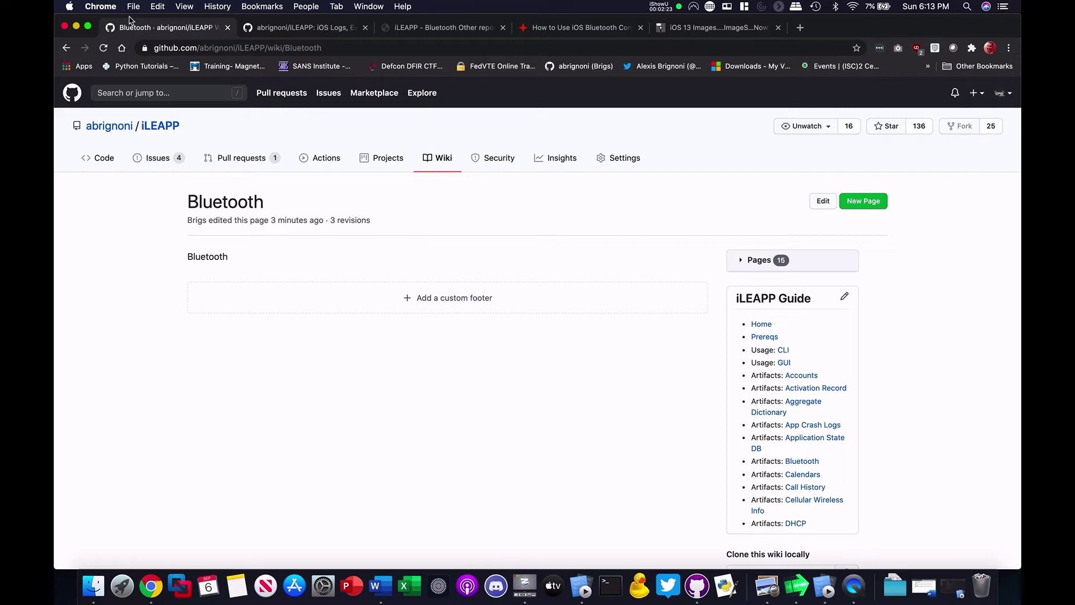
mouse_move(953, 588)
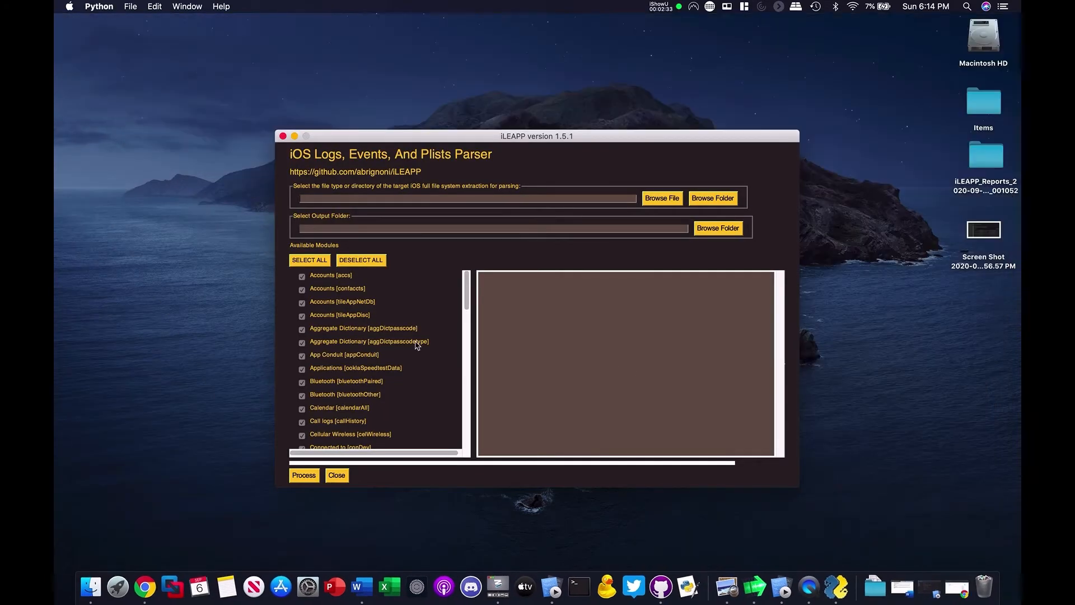
Step: Deselect all iLEAPP parsing modules, then tick only the Bluetooth module
scroll("down", 3)
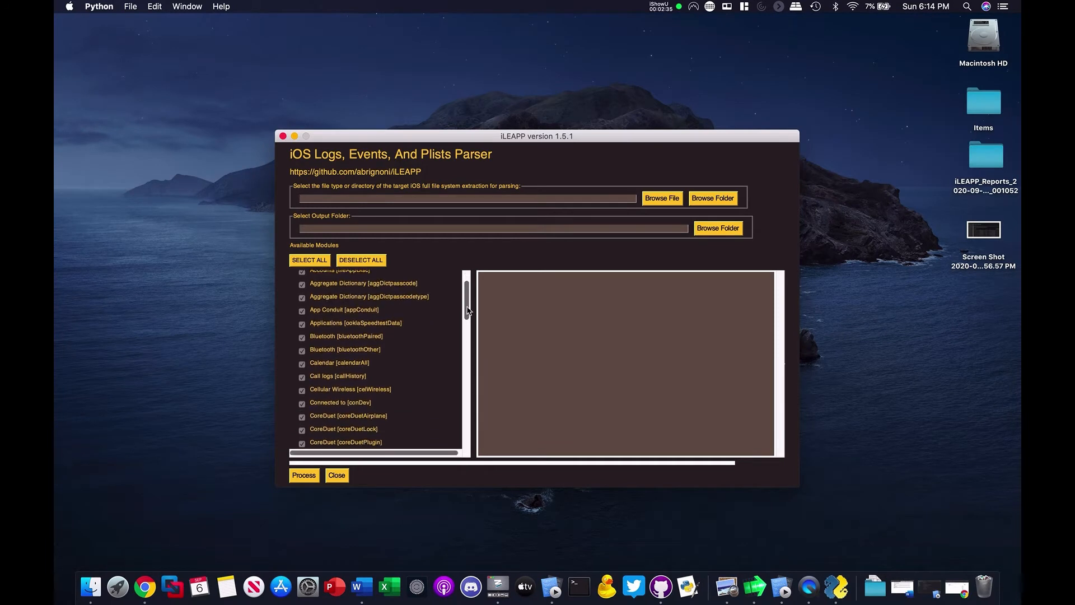
scroll("down", 3)
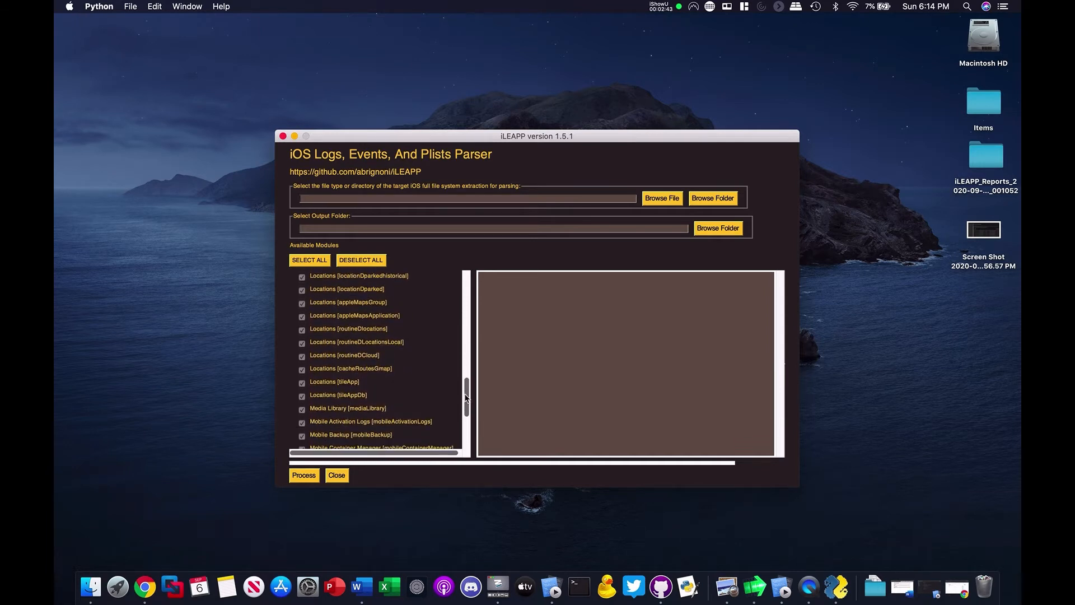
scroll("down", 3)
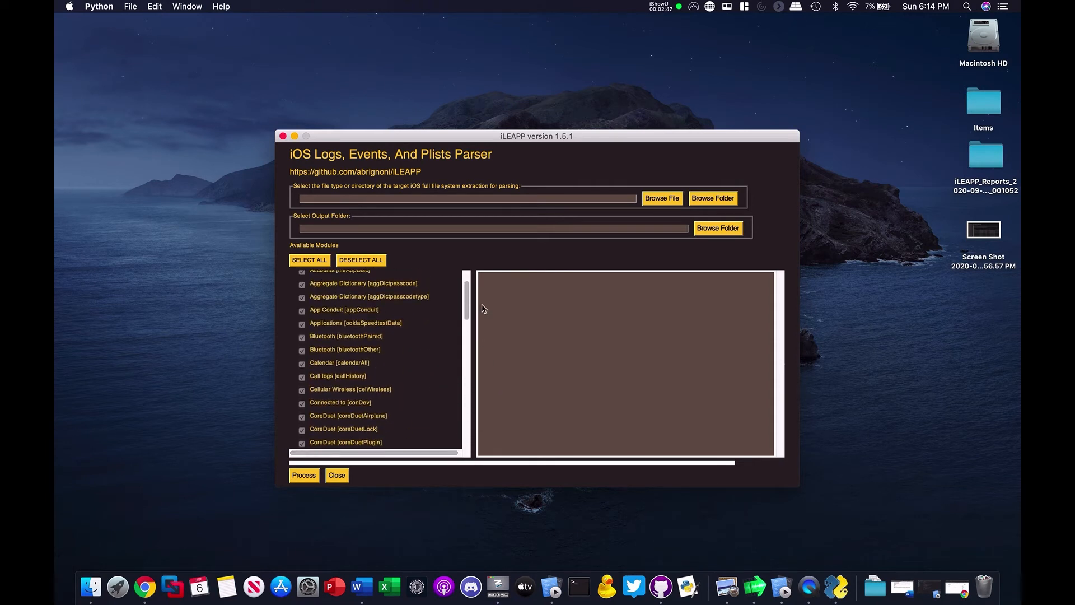
left_click(360, 260)
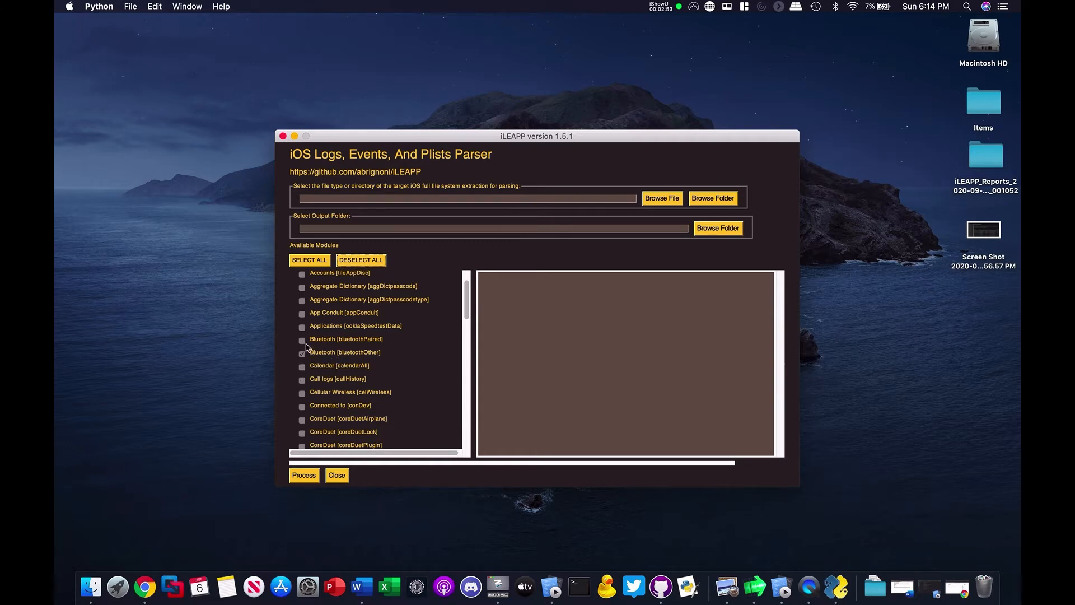
left_click(302, 339)
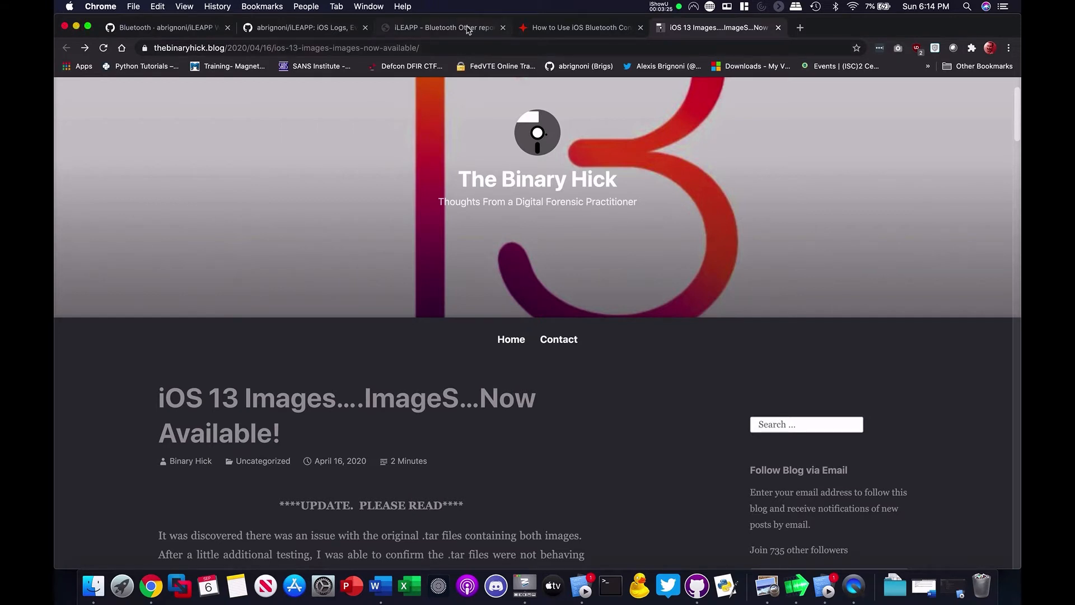
Step: Switch to the iLEAPP Bluetooth Other report tab listing 94 entries
left_click(443, 27)
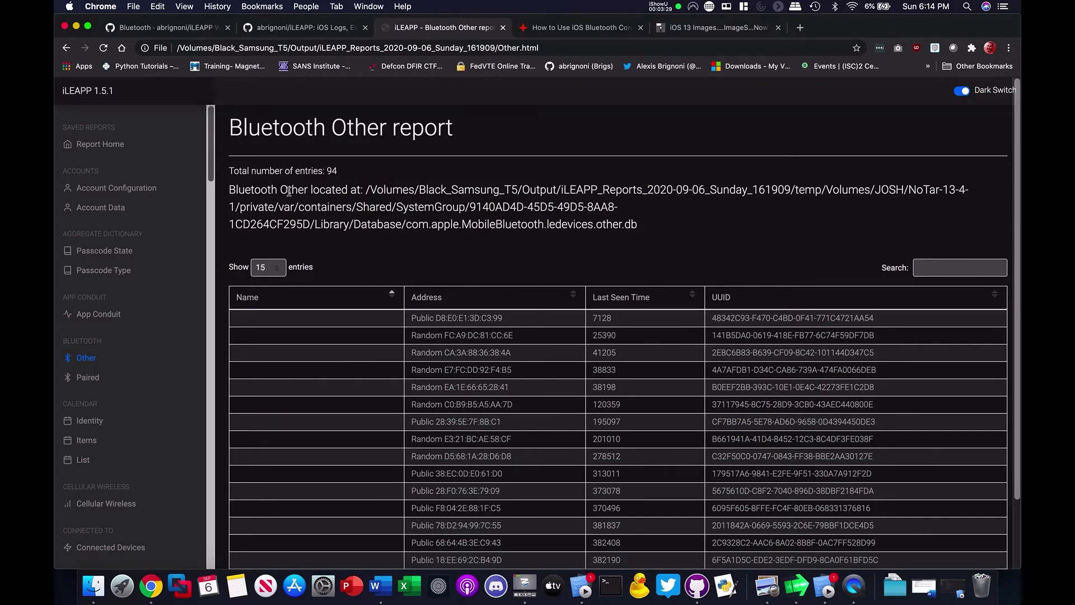
mouse_move(103, 329)
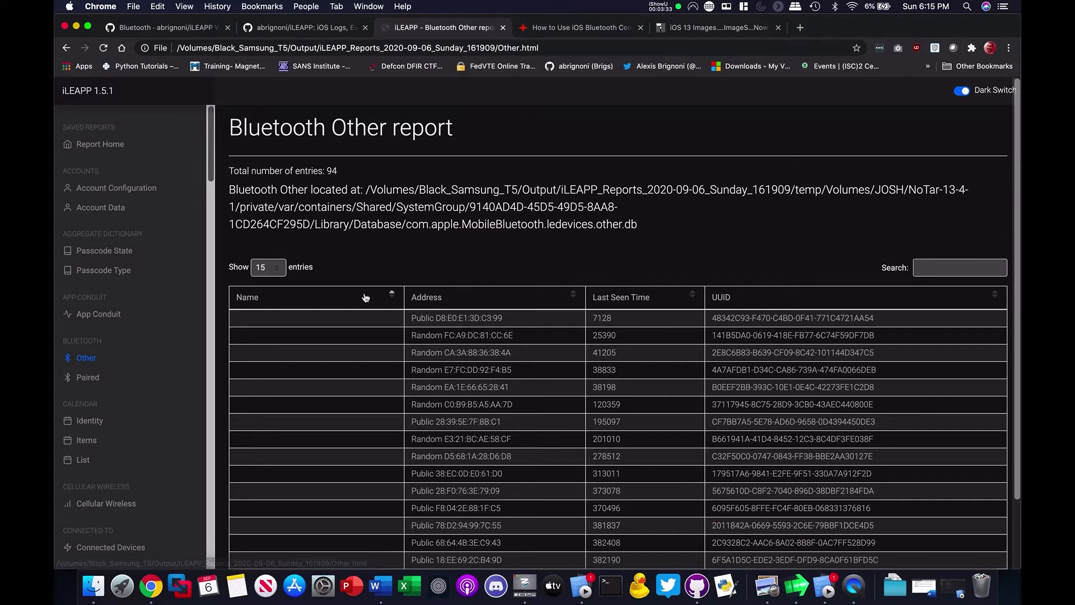
mouse_move(267, 182)
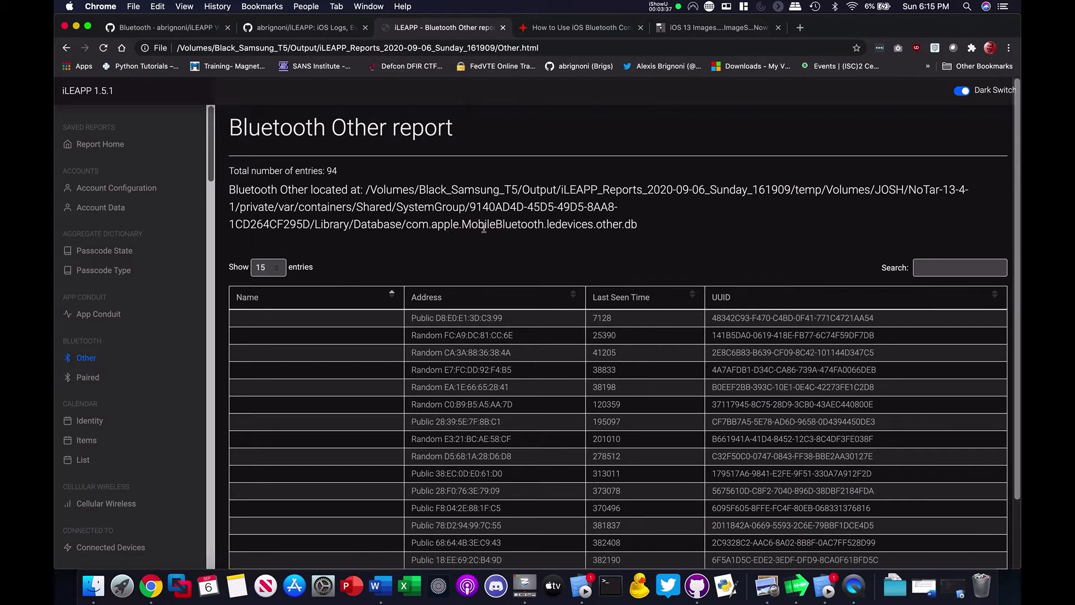
mouse_move(700, 349)
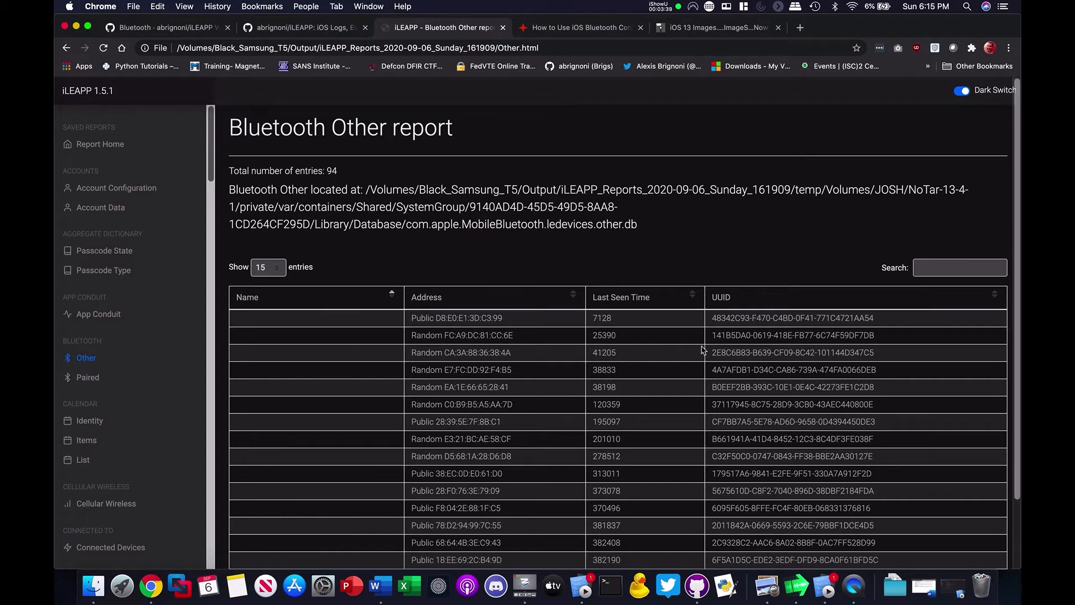
mouse_move(560, 236)
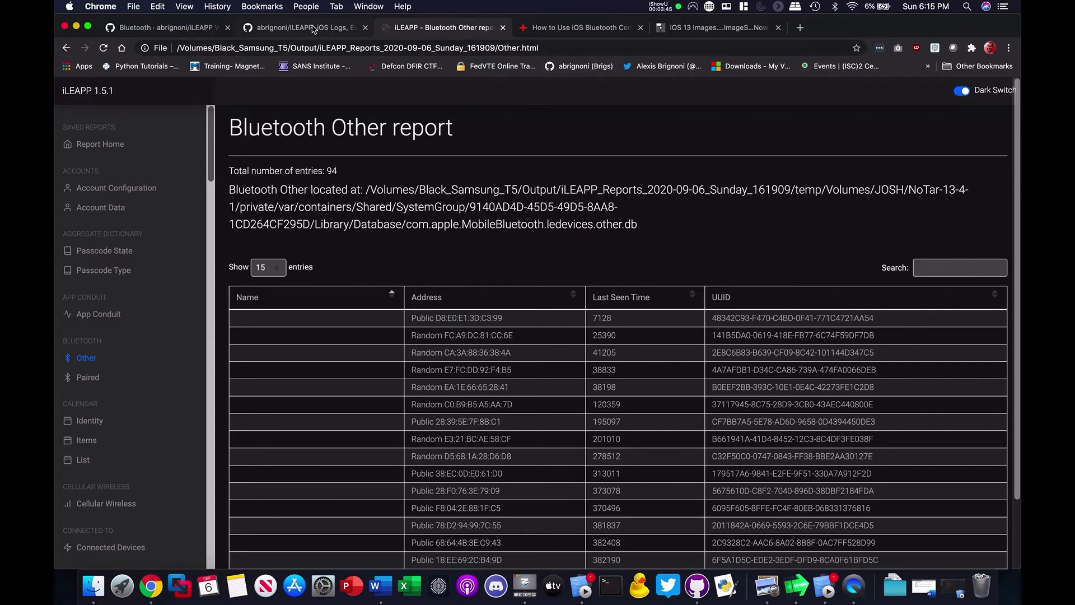
Step: Return to the Bluetooth wiki page via the iLEAPP repo tab and start editing it
left_click(305, 28)
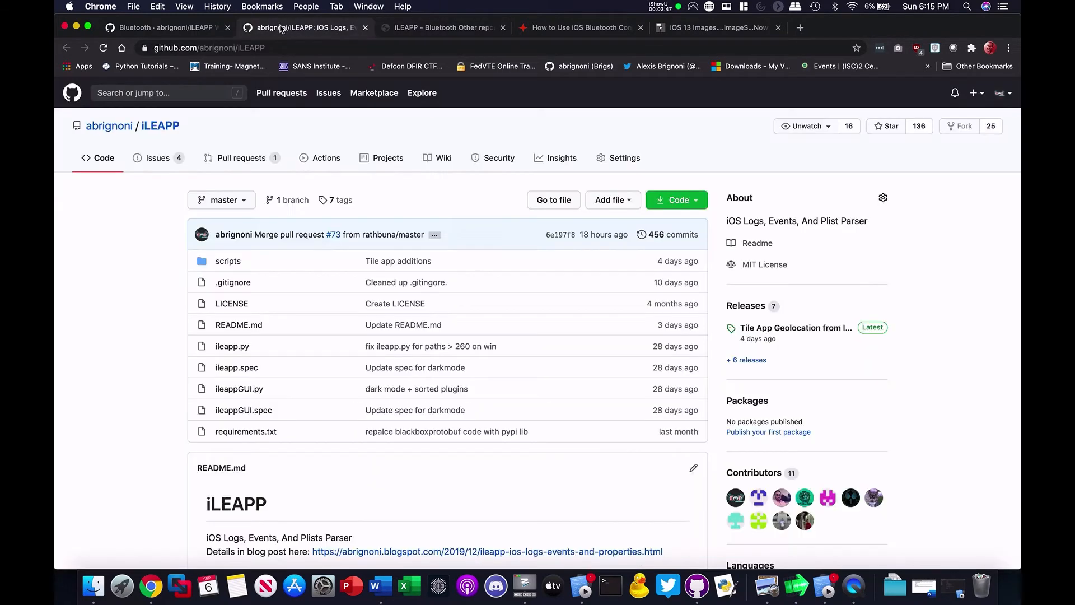
left_click(442, 158)
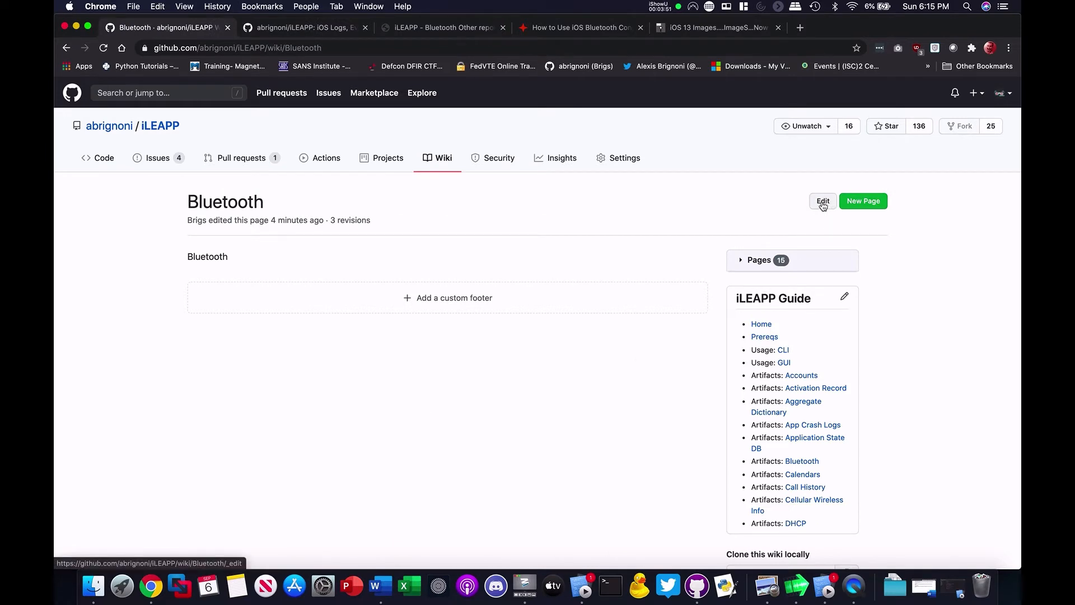
left_click(821, 201)
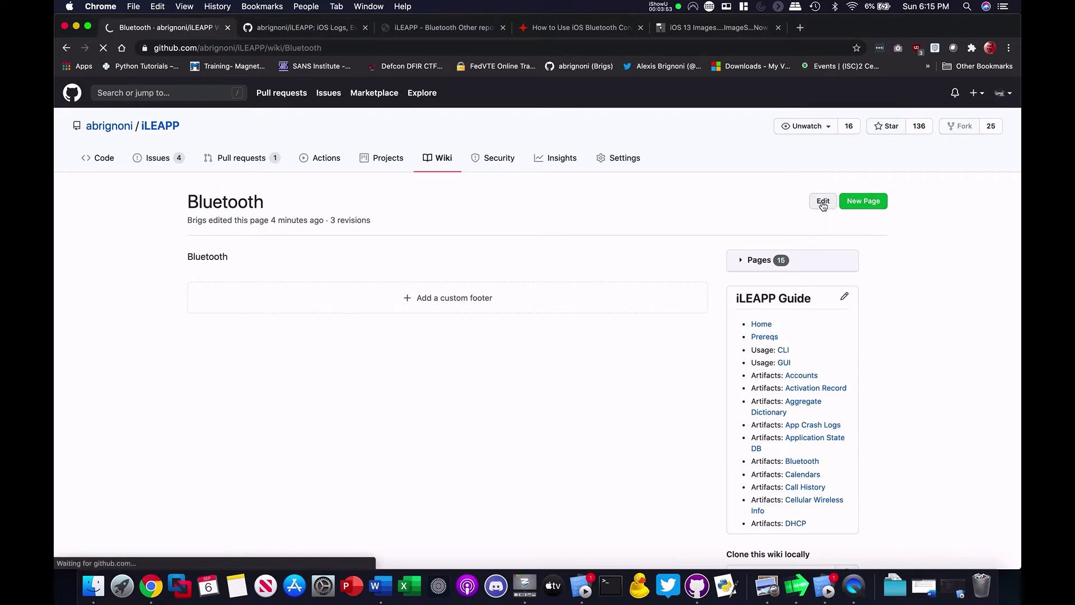
Step: Fill the editor with Markdown docs for Bluetooth Other and Paired, references, then save
left_click(821, 201)
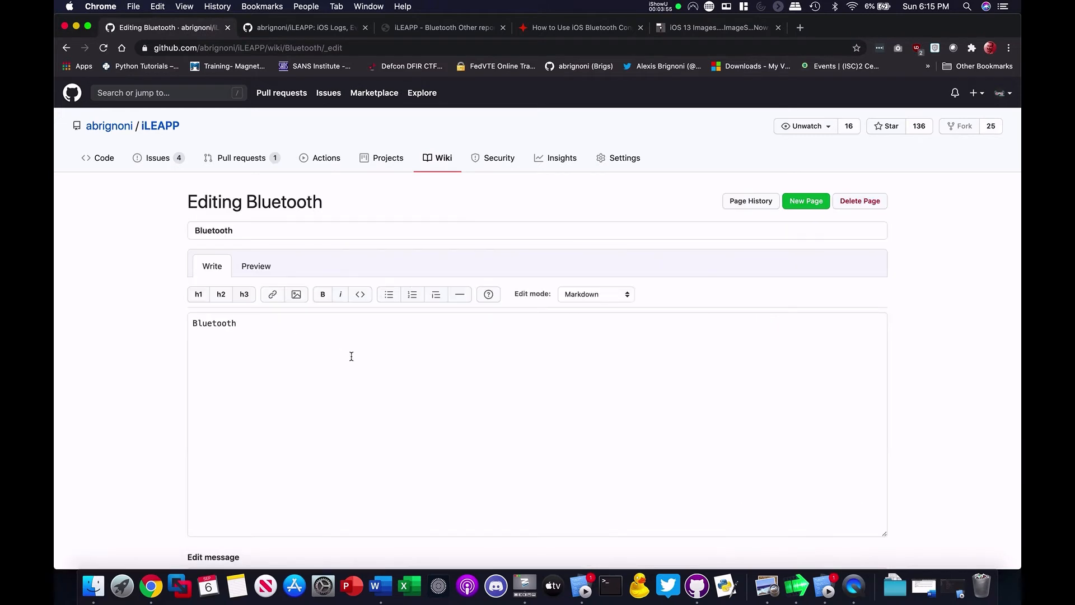
scroll("down", 3)
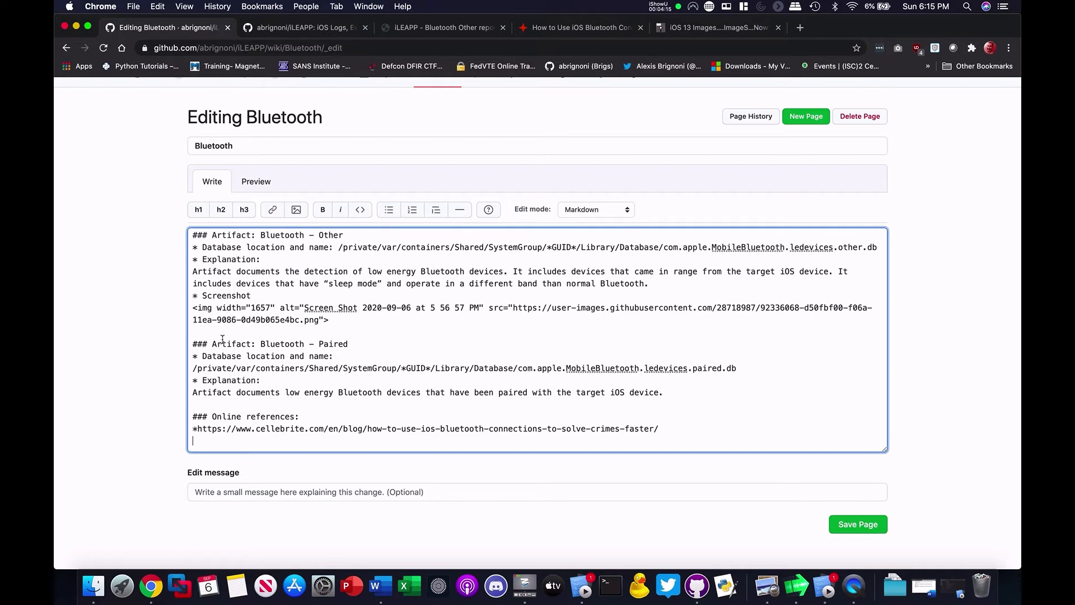
mouse_move(858, 524)
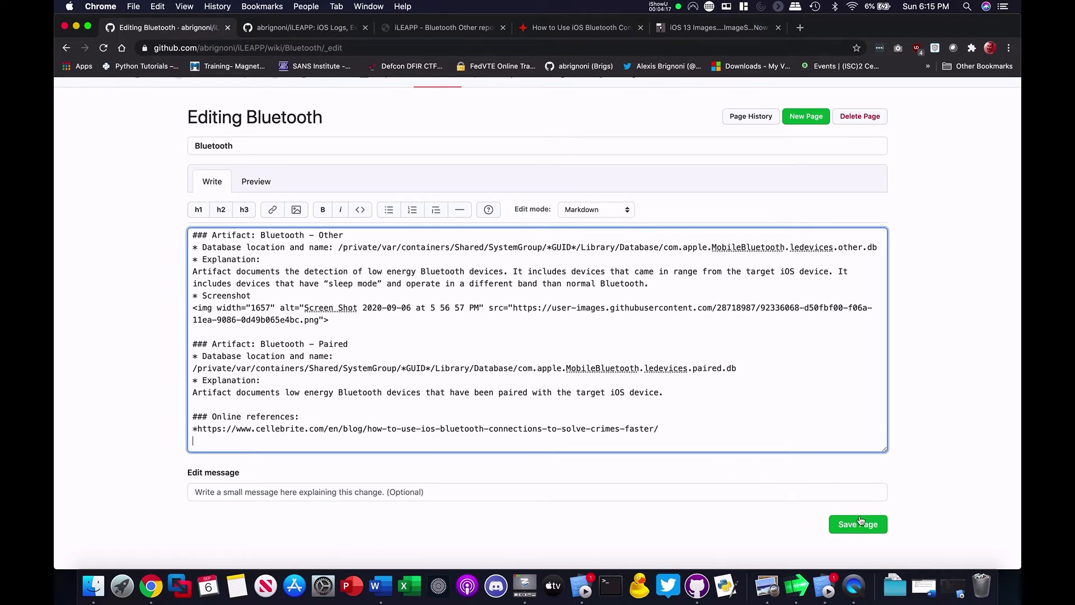
left_click(858, 524)
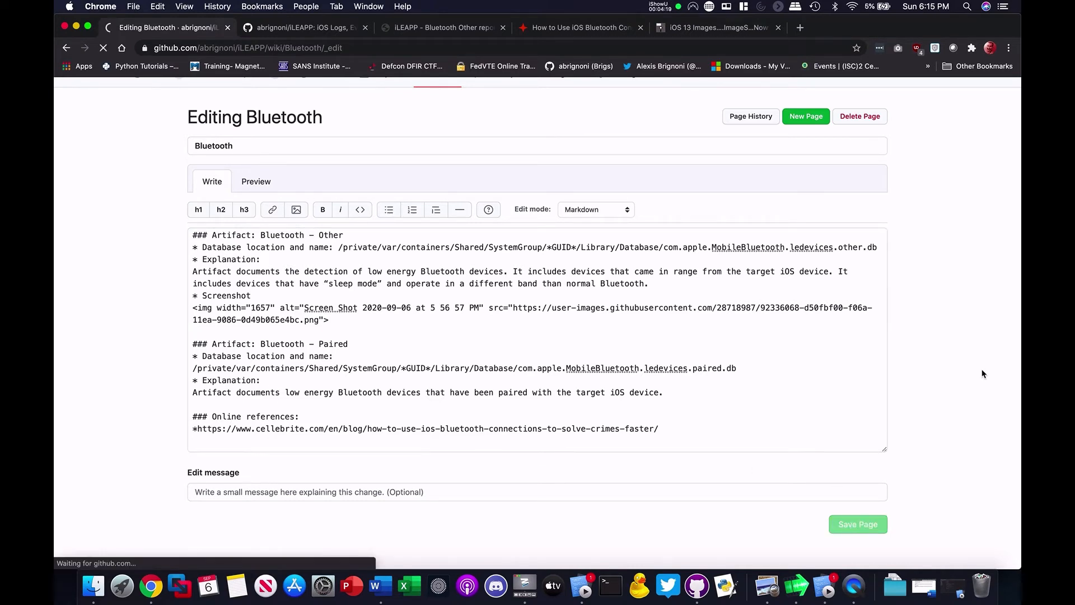
Step: Save the Bluetooth page and review its rendered Other docs and report screenshot
left_click(856, 524)
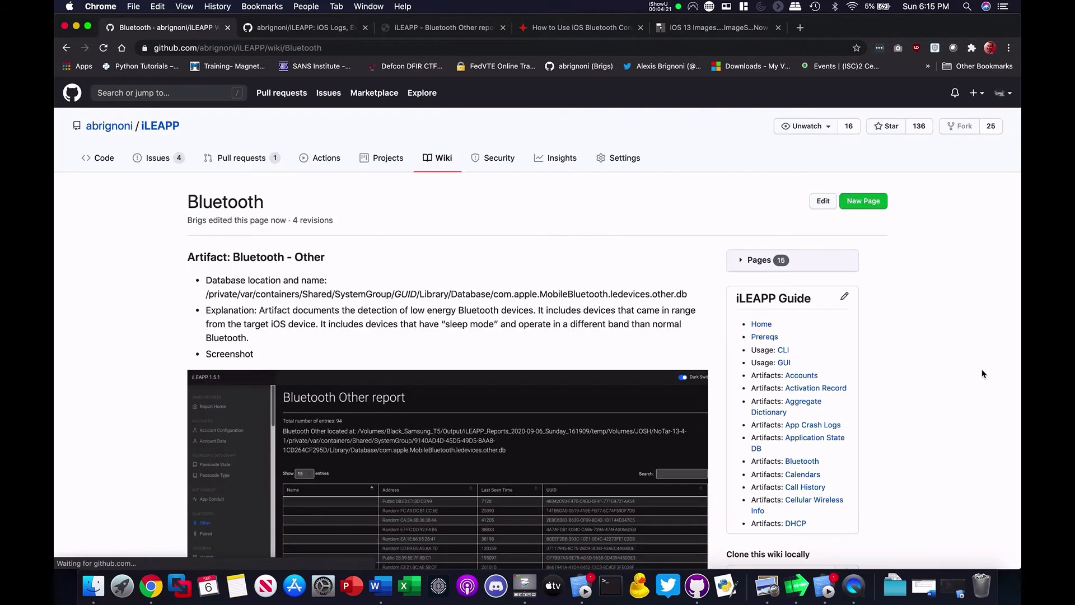
scroll("down", 3)
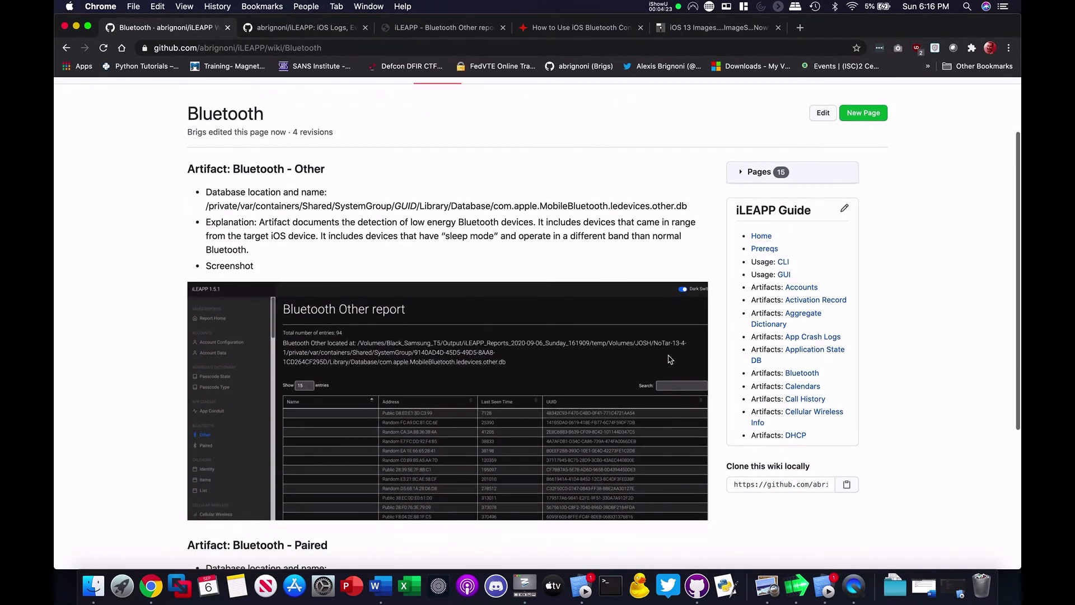
mouse_move(288, 178)
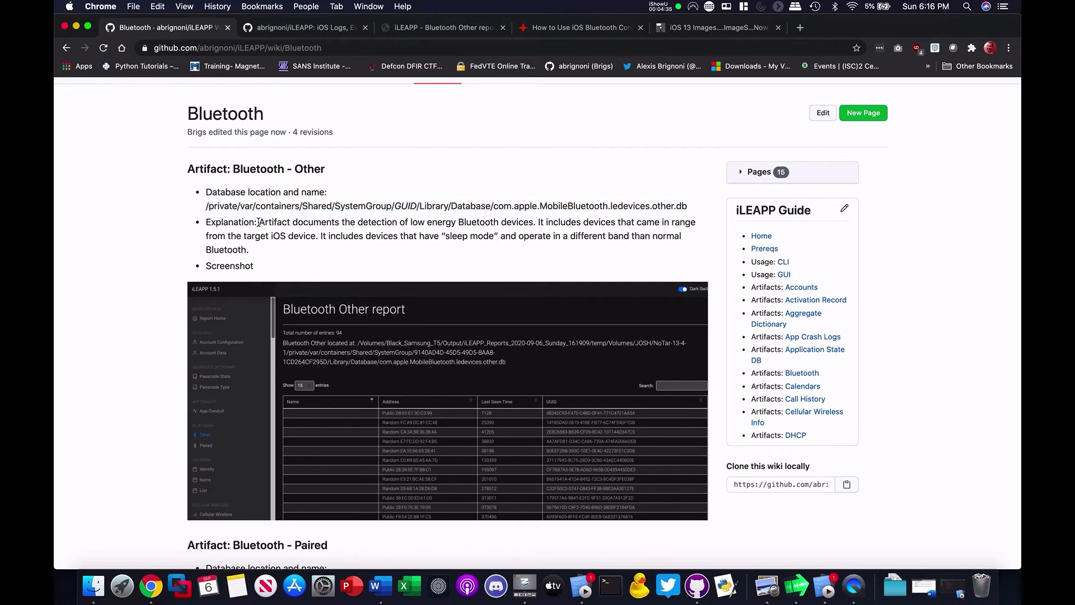
double_click(231, 222)
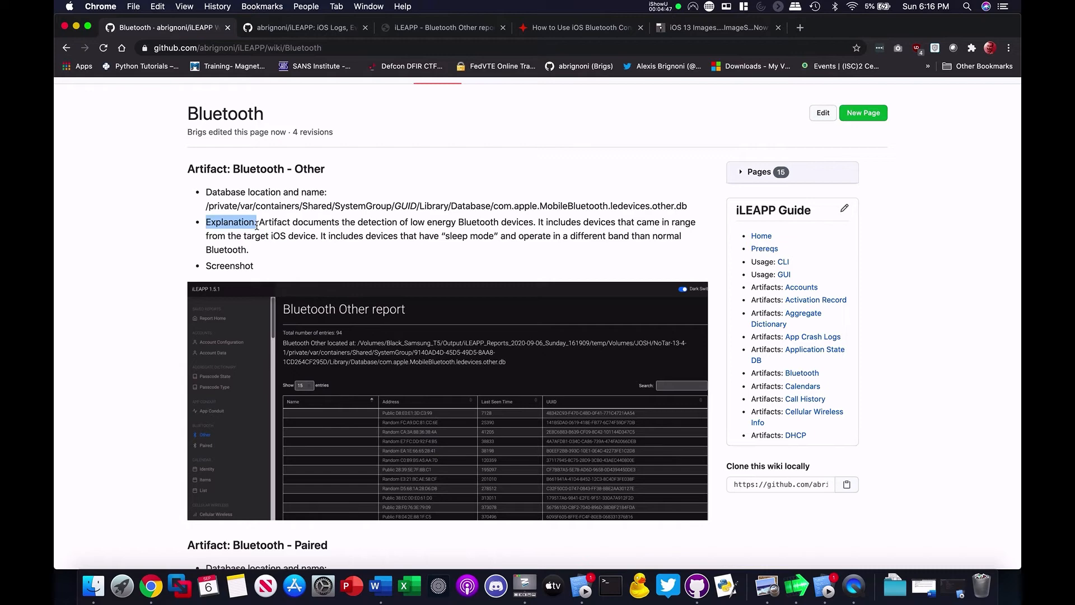
scroll("down", 3)
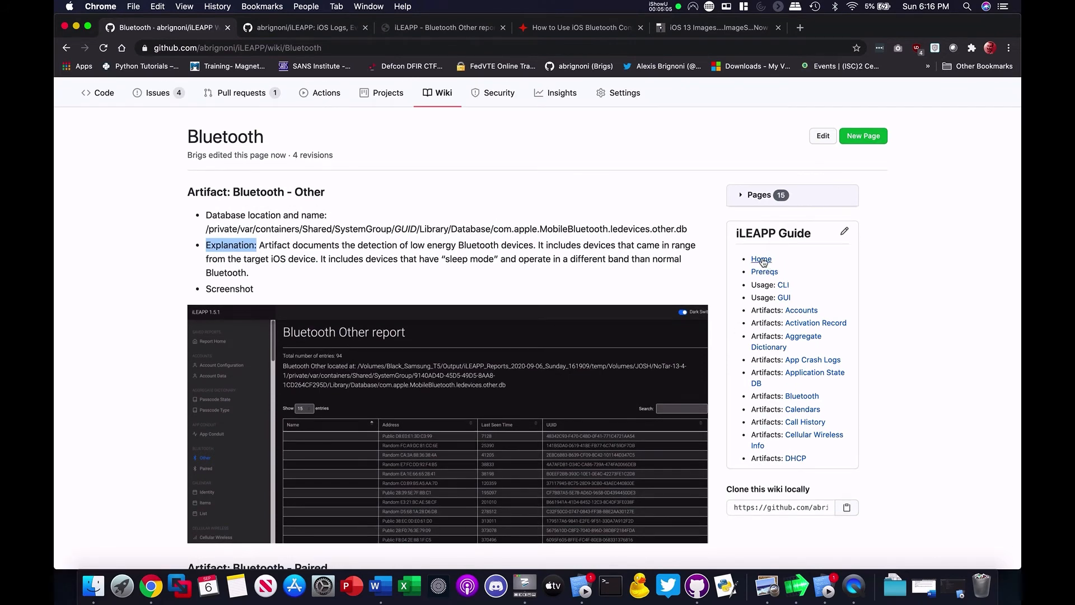
left_click(761, 259)
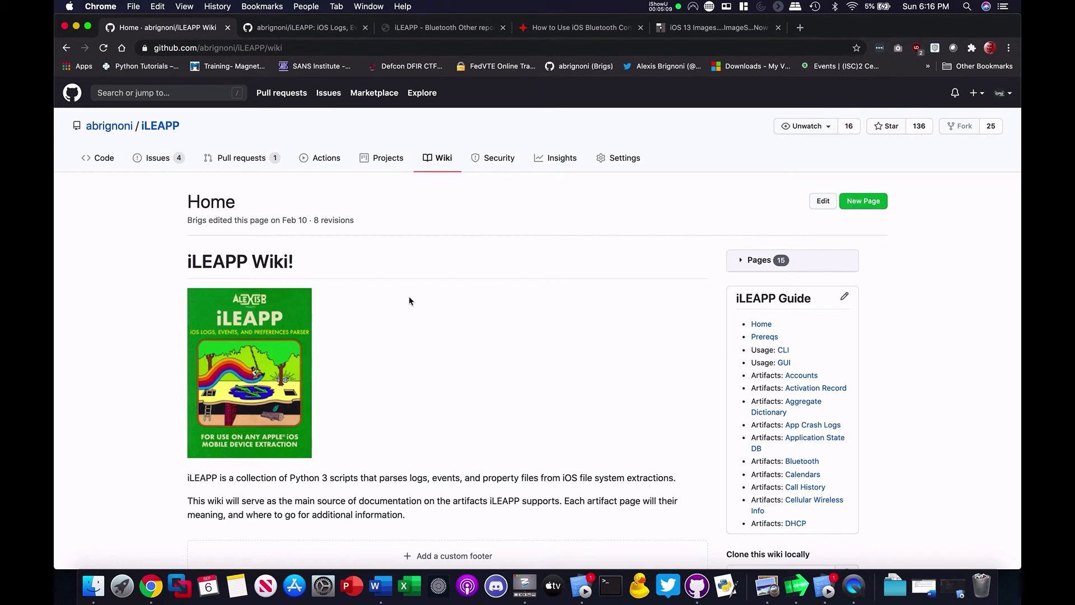
mouse_move(434, 237)
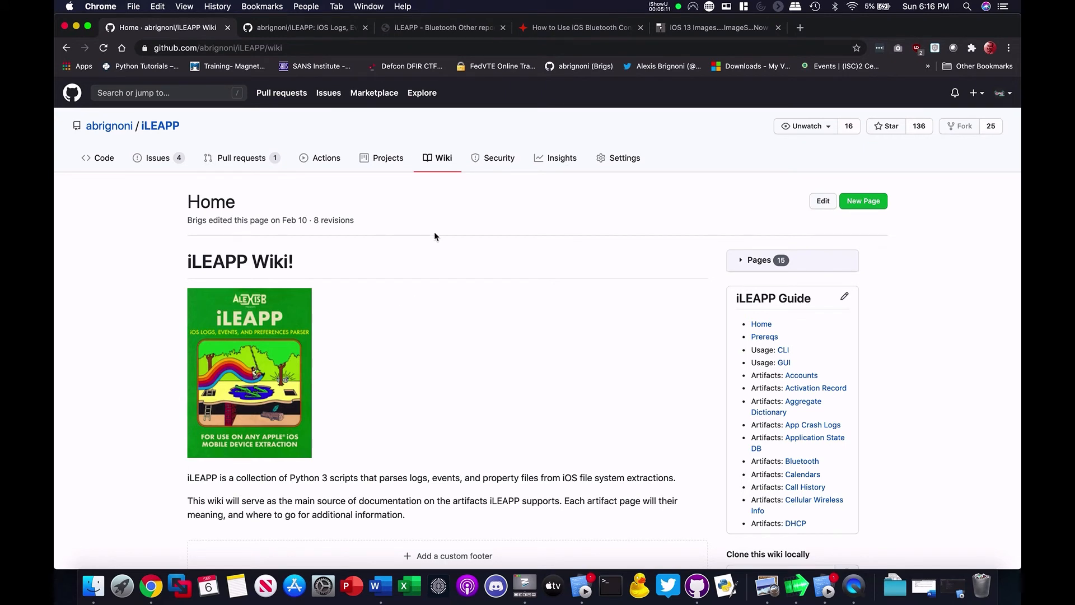
Step: Reopen the Bluetooth page from the Home guide sidebar and open its editor
scroll("down", 3)
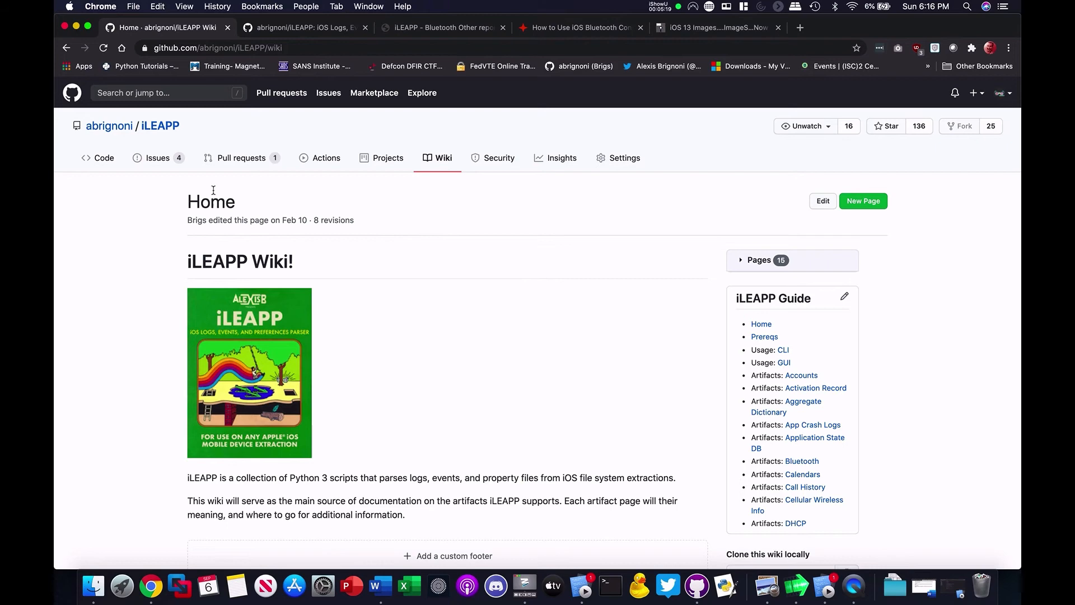
left_click(801, 461)
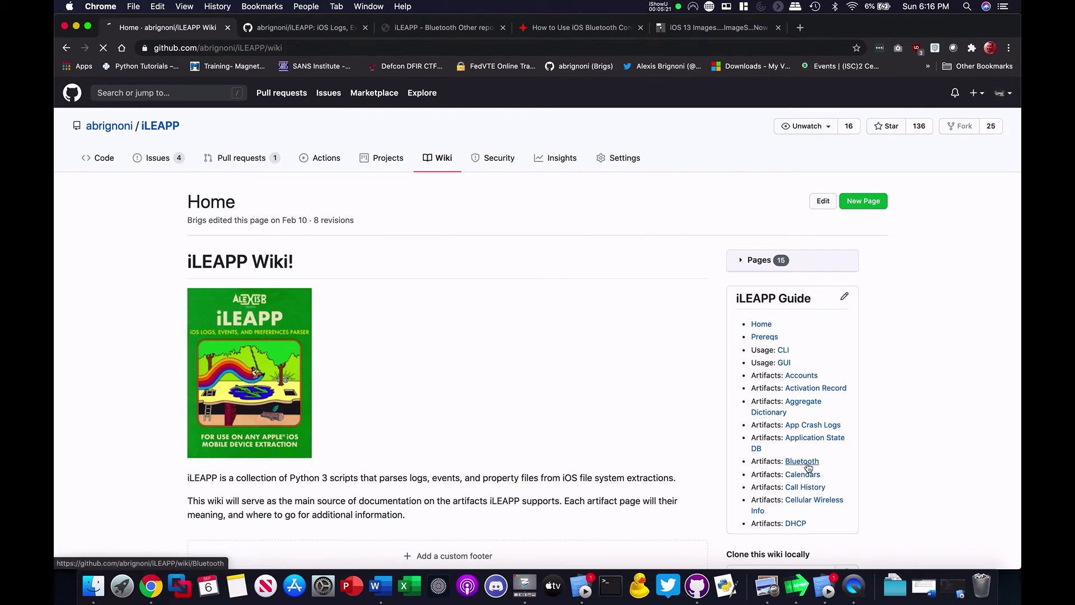
left_click(801, 461)
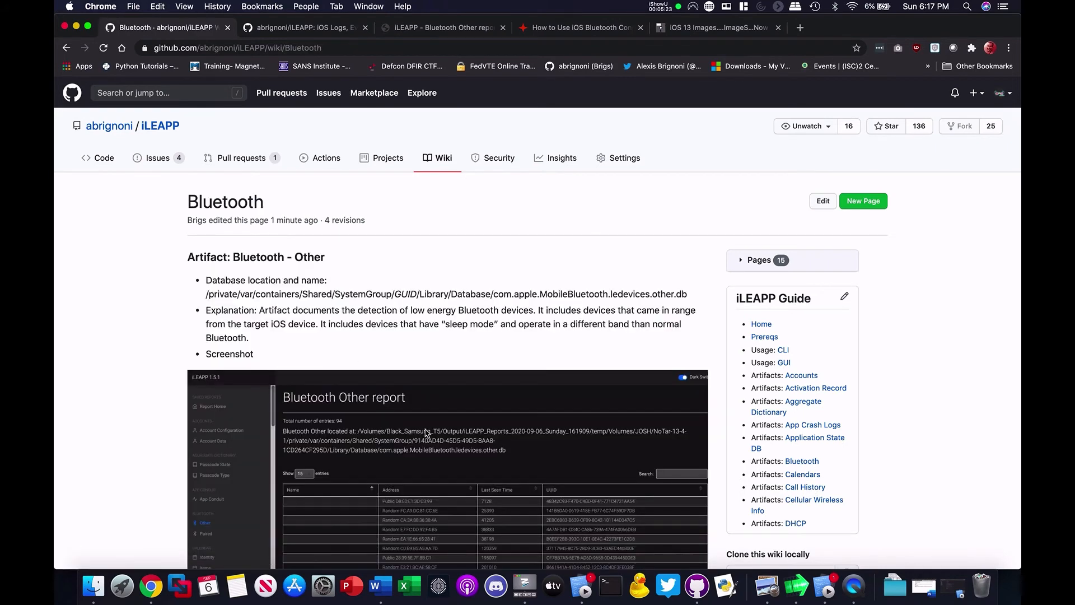
scroll("down", 3)
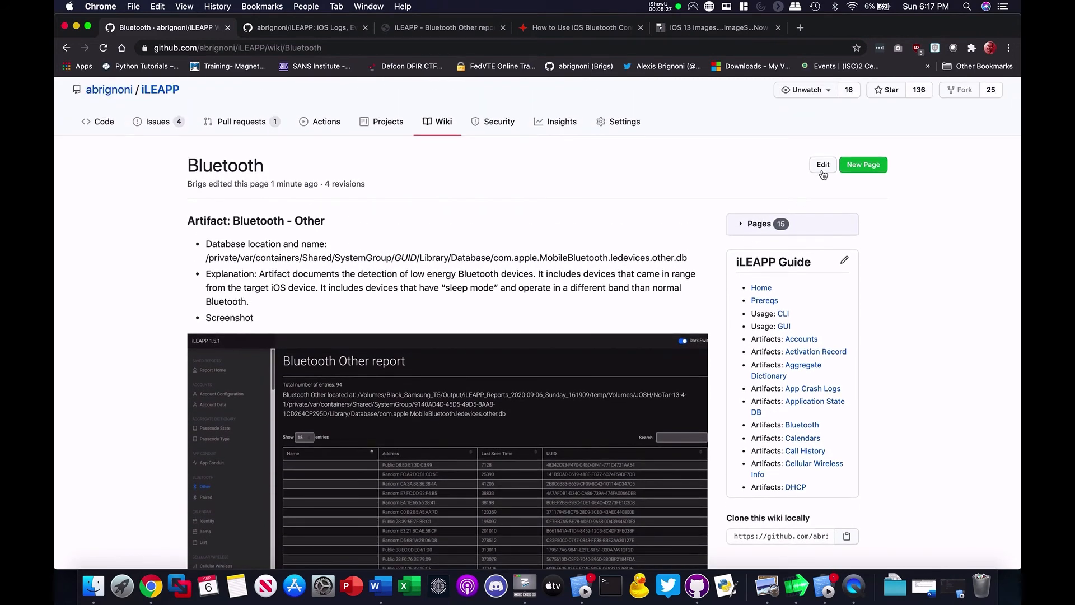
left_click(822, 165)
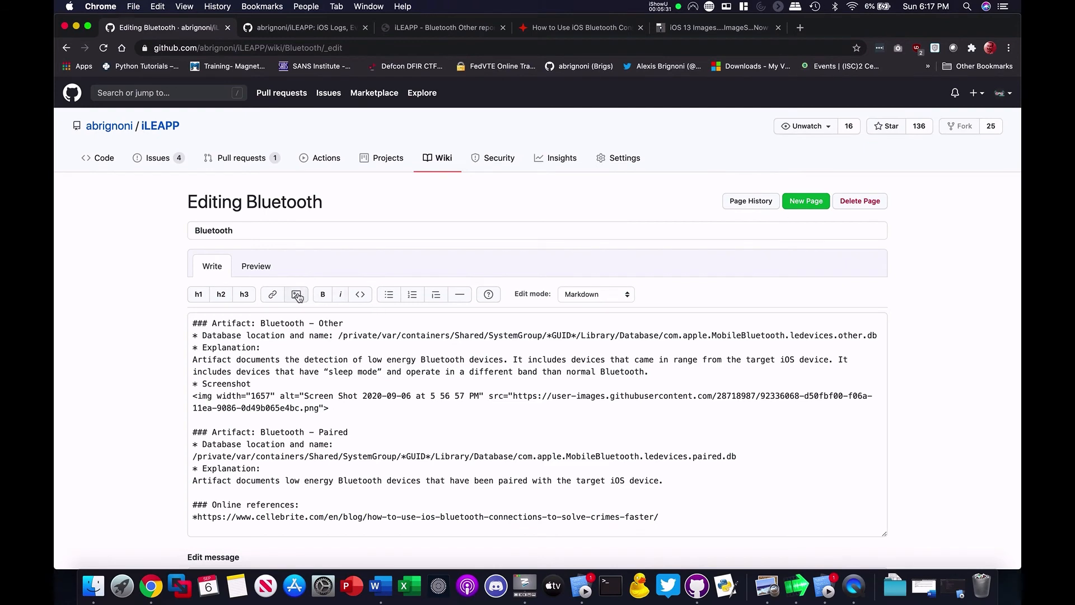
mouse_move(298, 298)
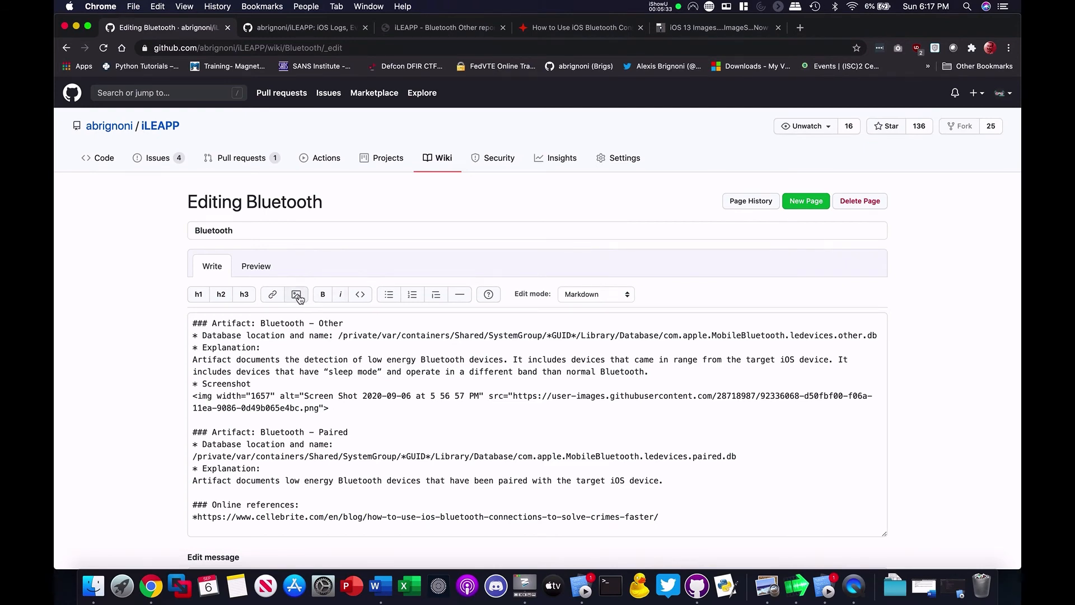
Step: Cancel the editor's Insert Image dialog and go to the repository's Issues list
left_click(297, 294)
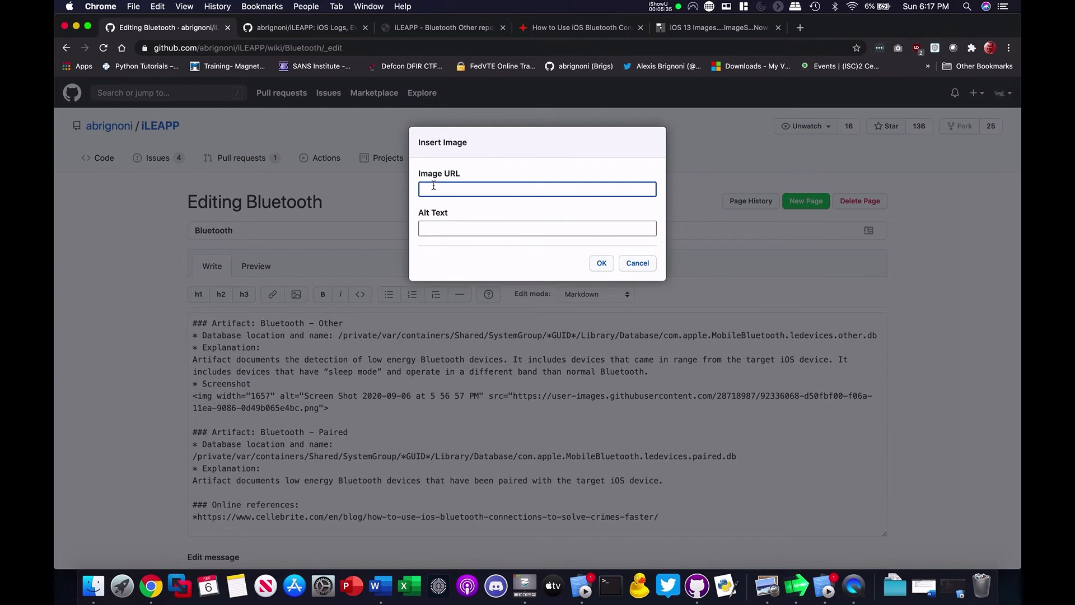
mouse_move(464, 189)
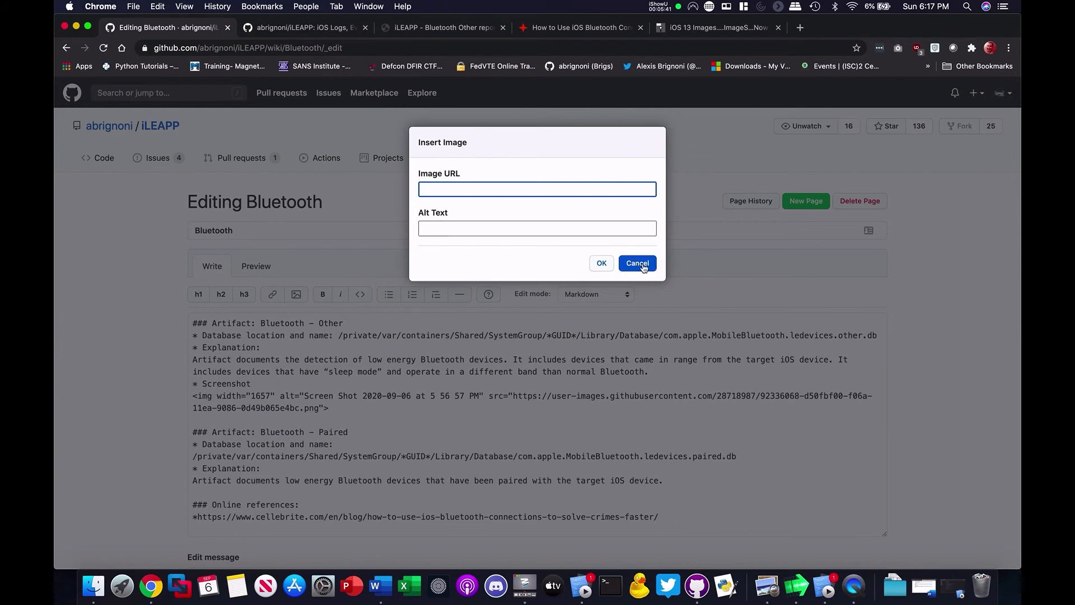
left_click(636, 263)
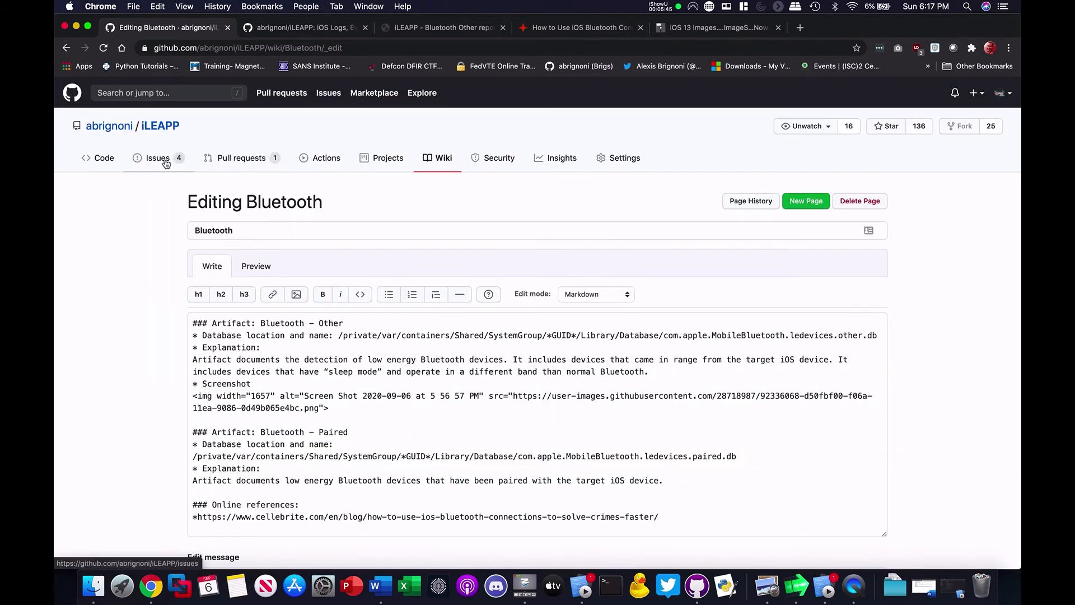
left_click(157, 158)
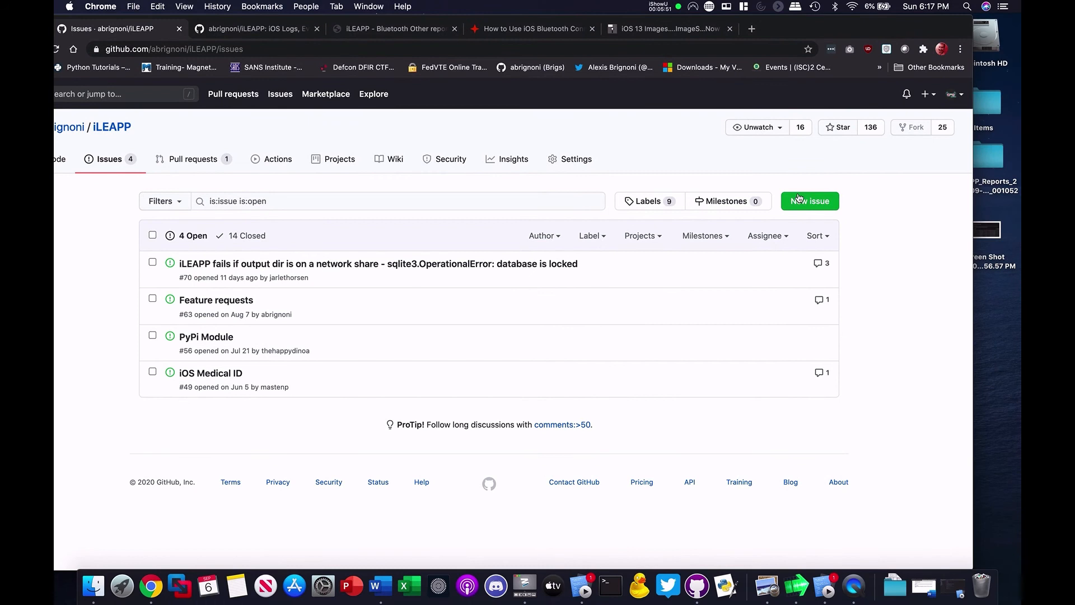
Step: Upload the desktop screenshot into a new-issue draft, select its img tag, then return to the wiki
left_click(809, 201)
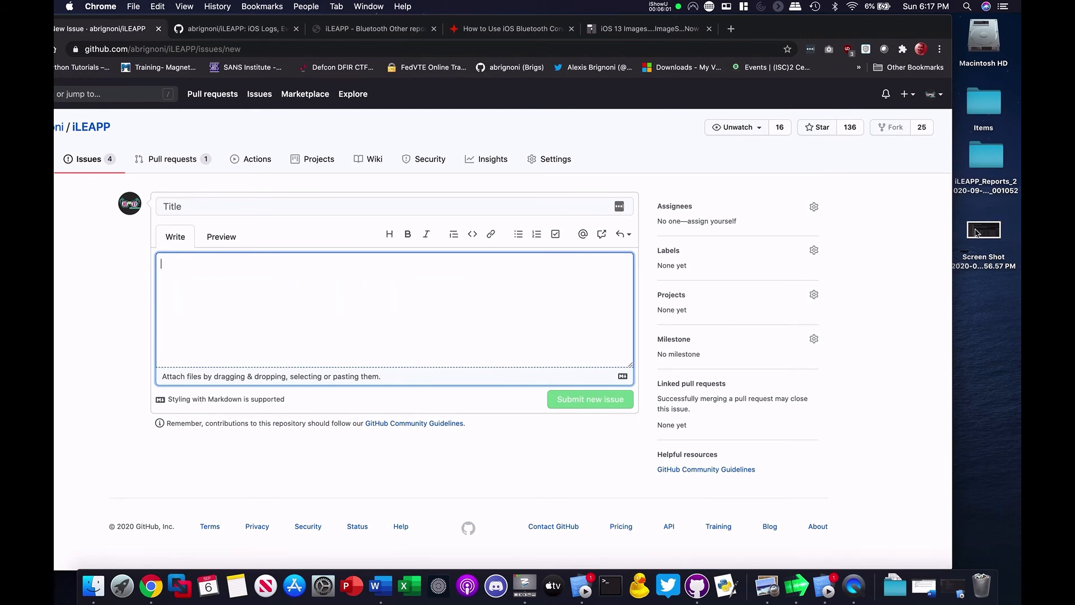
left_click_drag(983, 230, 448, 302)
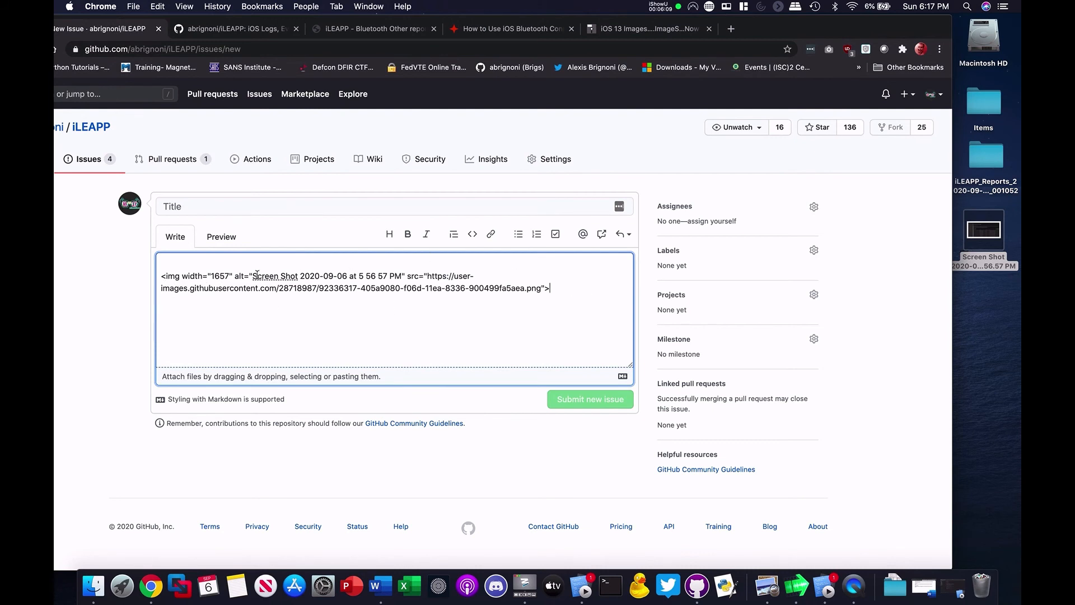
left_click_drag(275, 287, 549, 288)
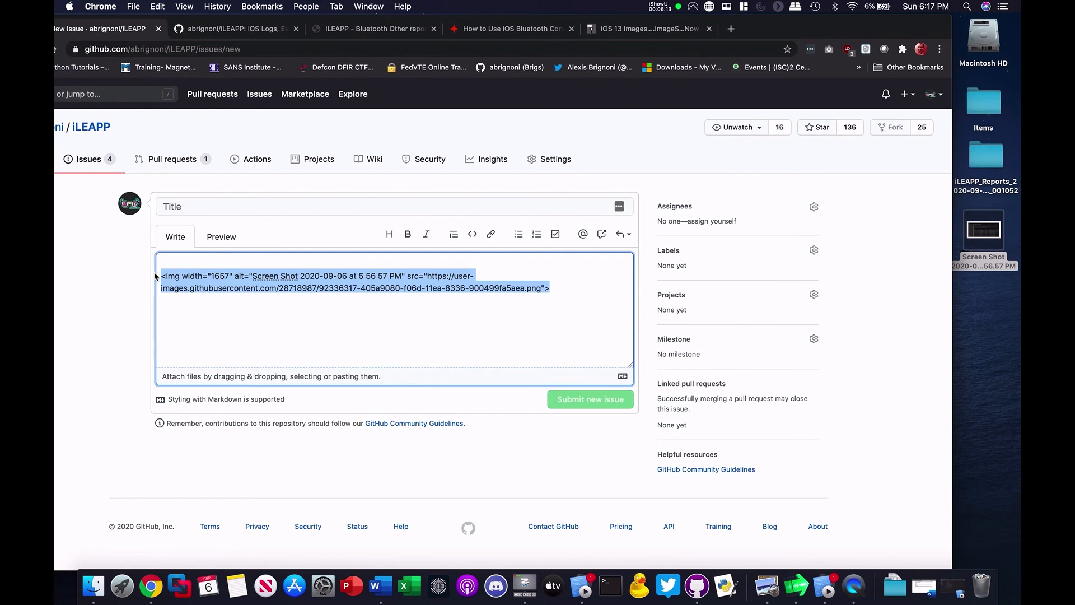
mouse_move(888, 33)
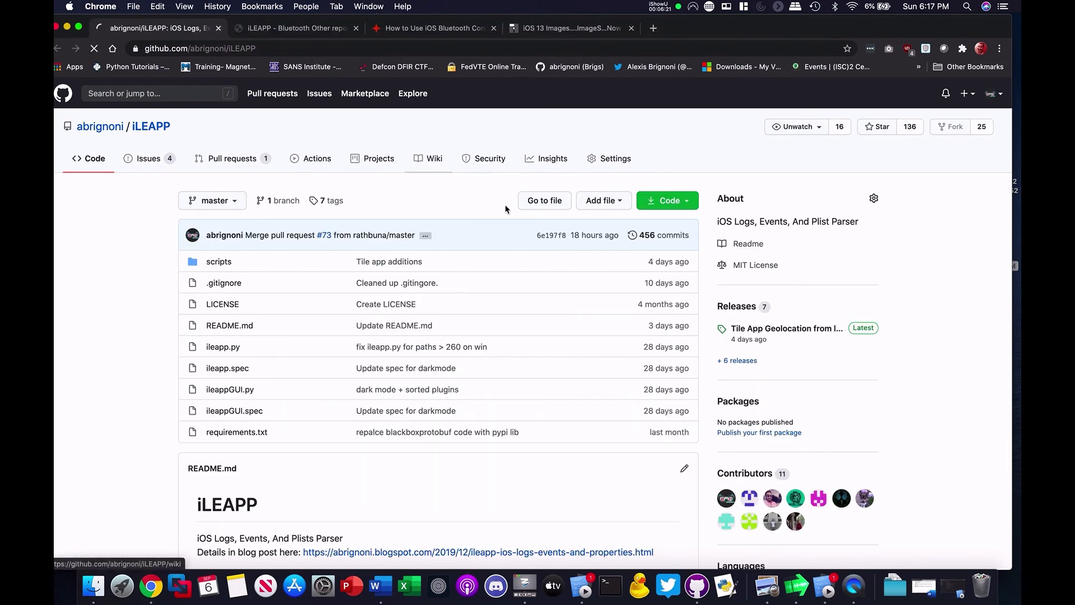
left_click(434, 159)
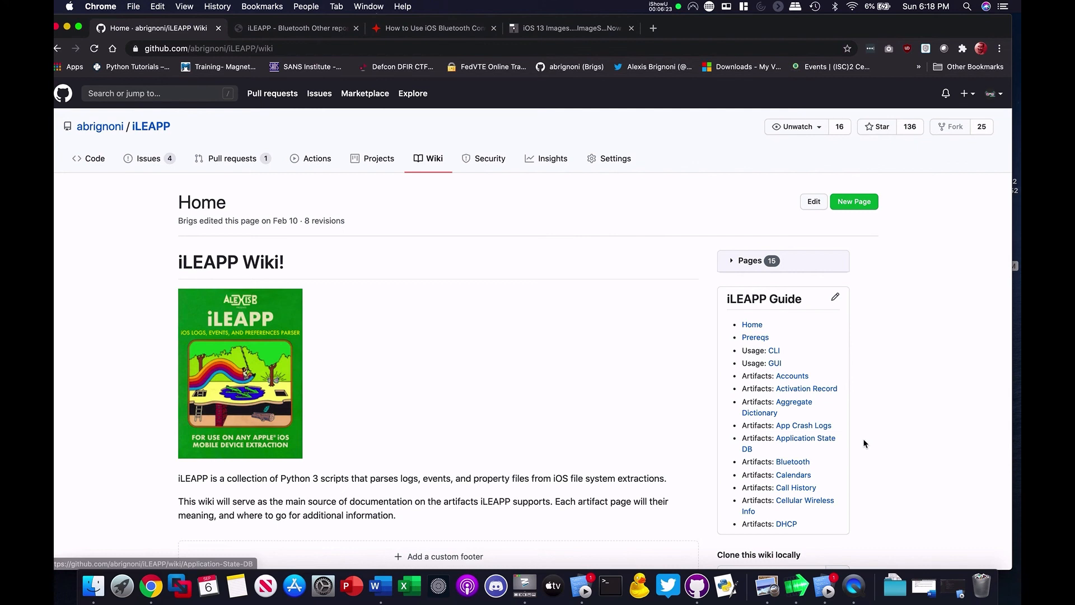
mouse_move(796, 487)
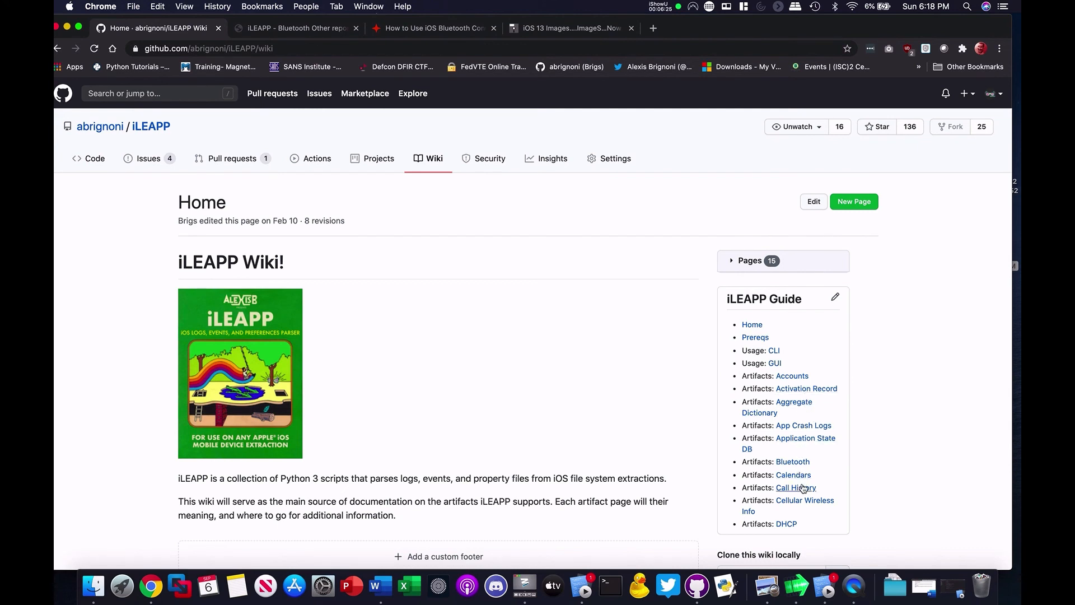
Step: Open the Bluetooth wiki page's editor to inspect the img tag, then scroll the rendered page
left_click(796, 487)
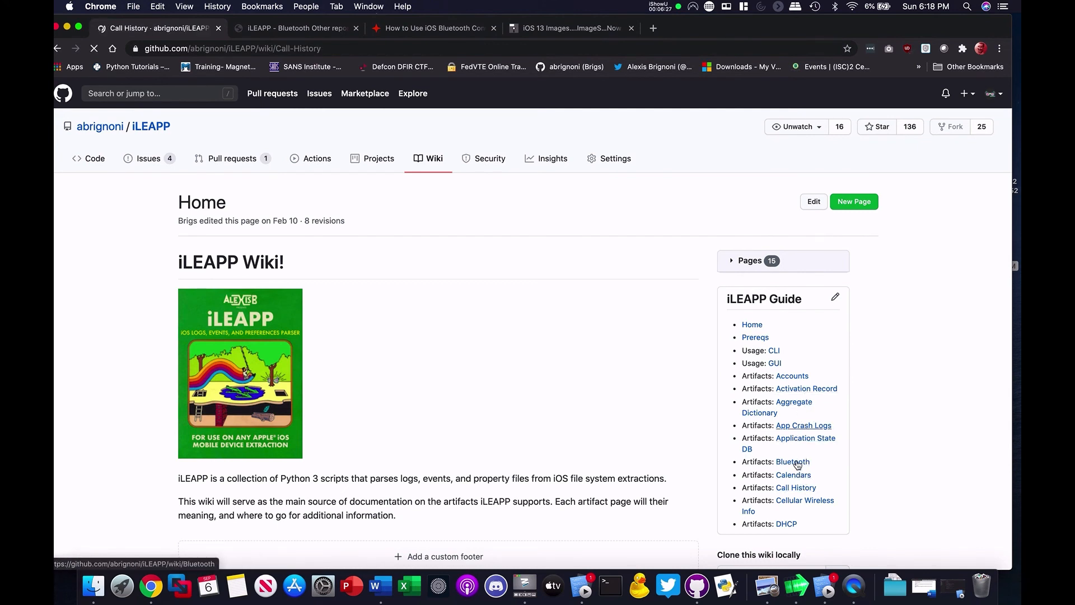
left_click(792, 461)
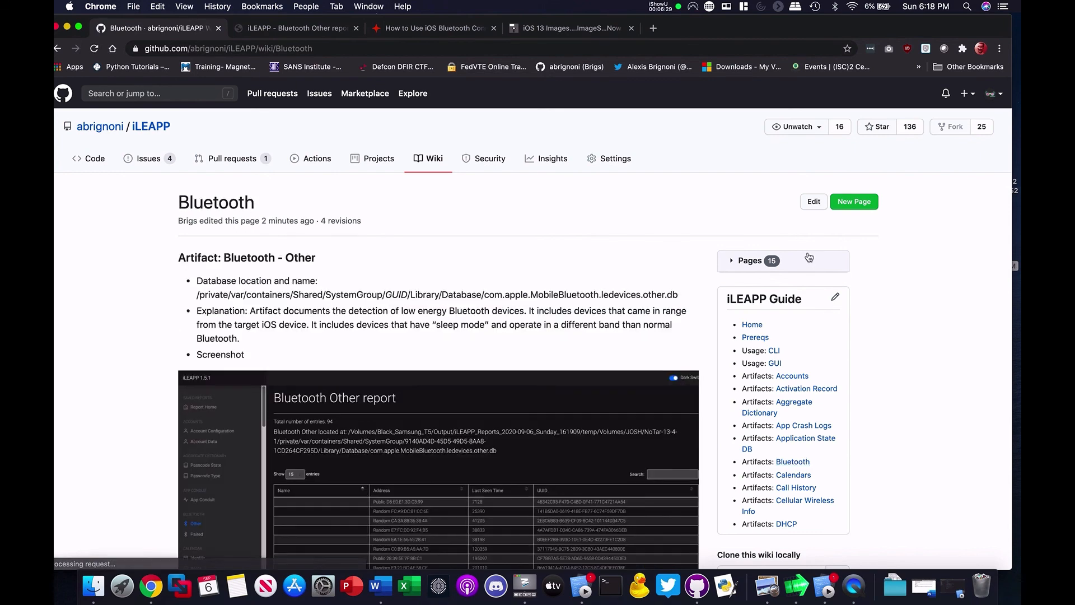
left_click(813, 201)
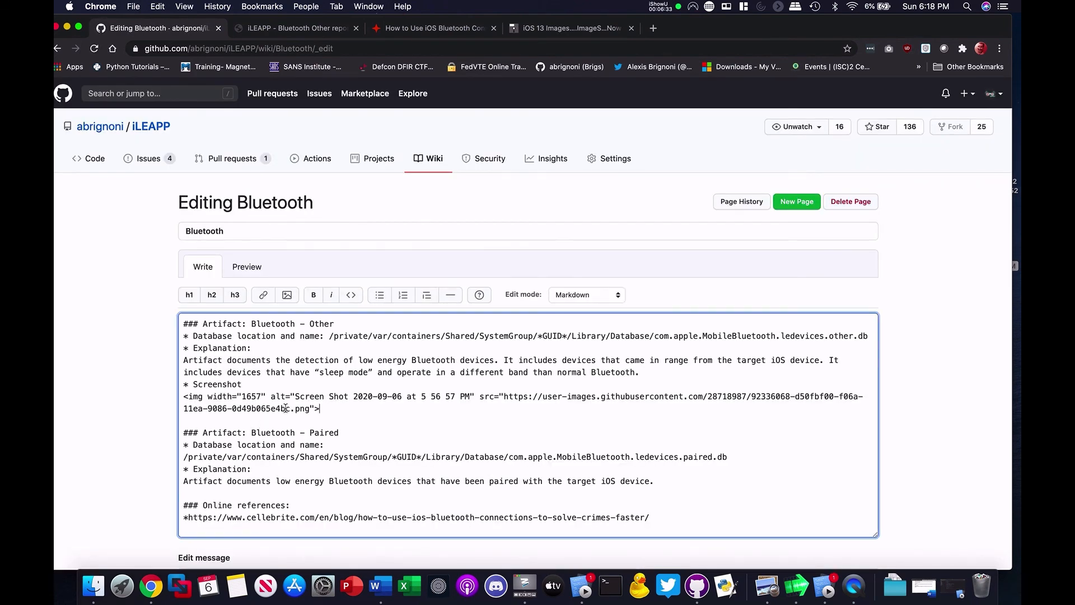
left_click_drag(183, 397, 318, 408)
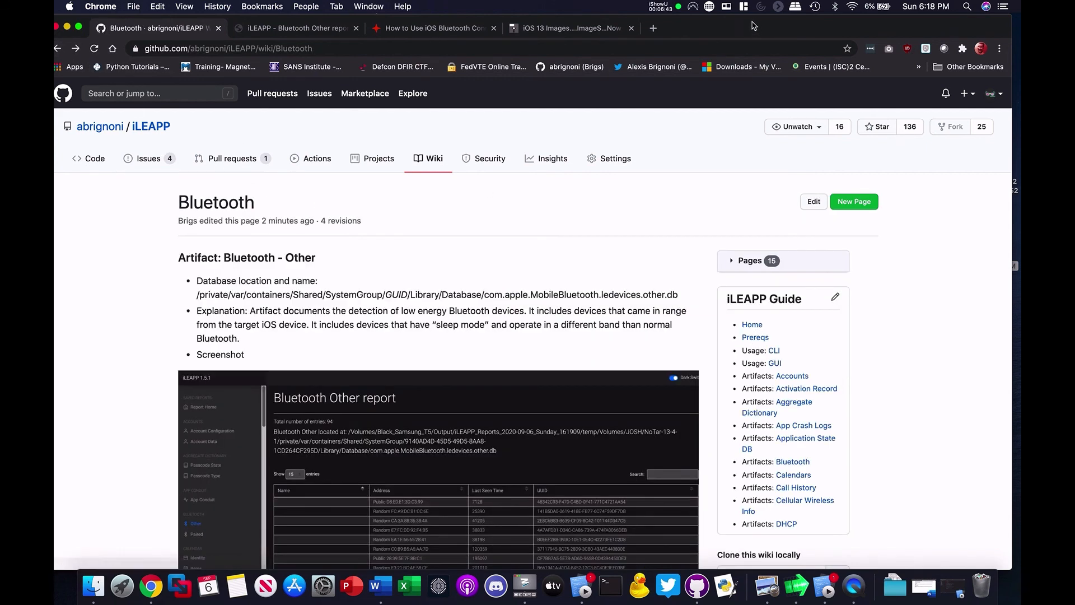
scroll("down", 3)
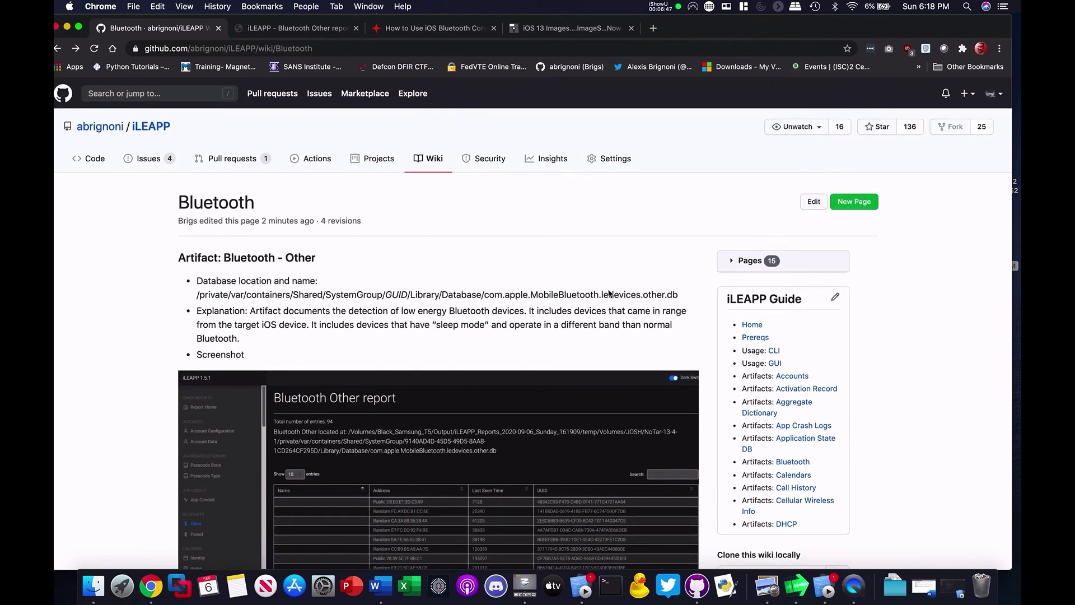
mouse_move(795, 486)
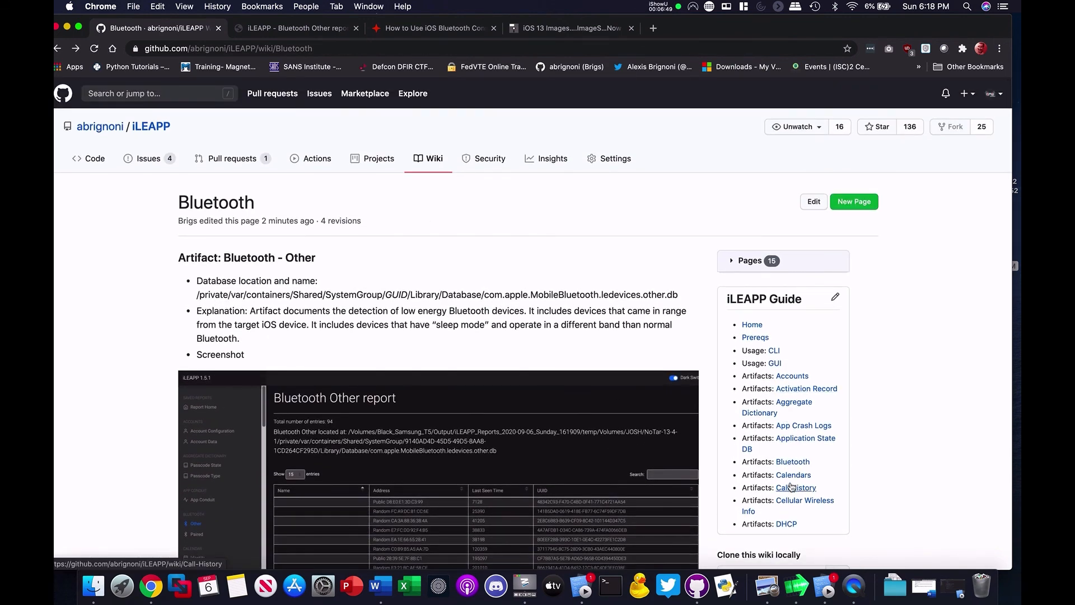